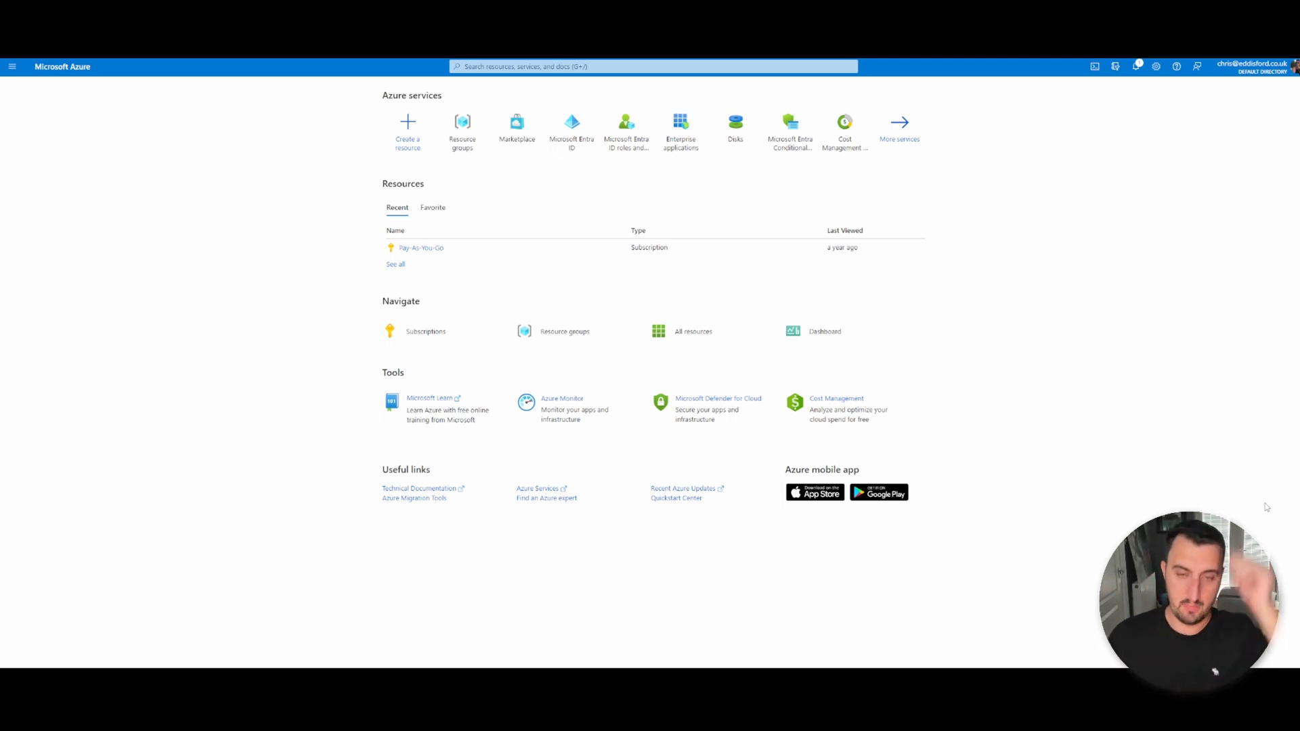
pyautogui.moveTo(650, 480)
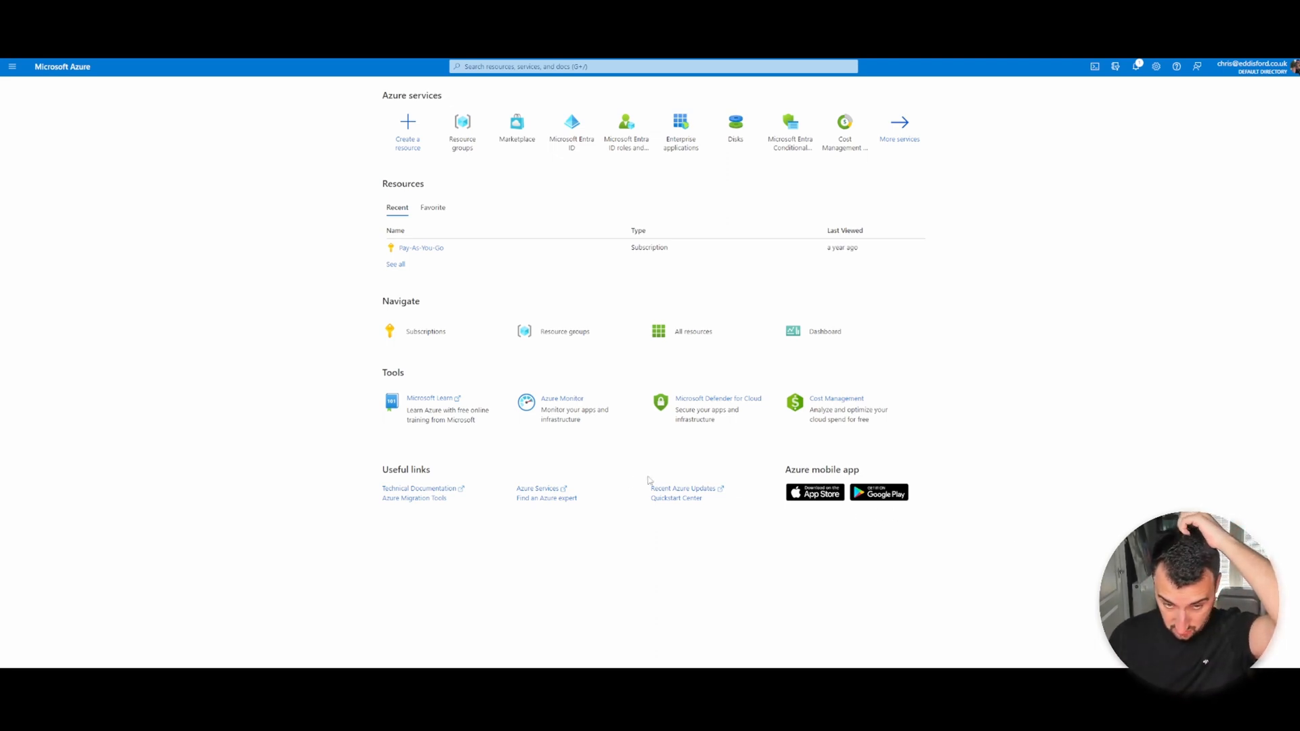
pyautogui.moveTo(650, 480)
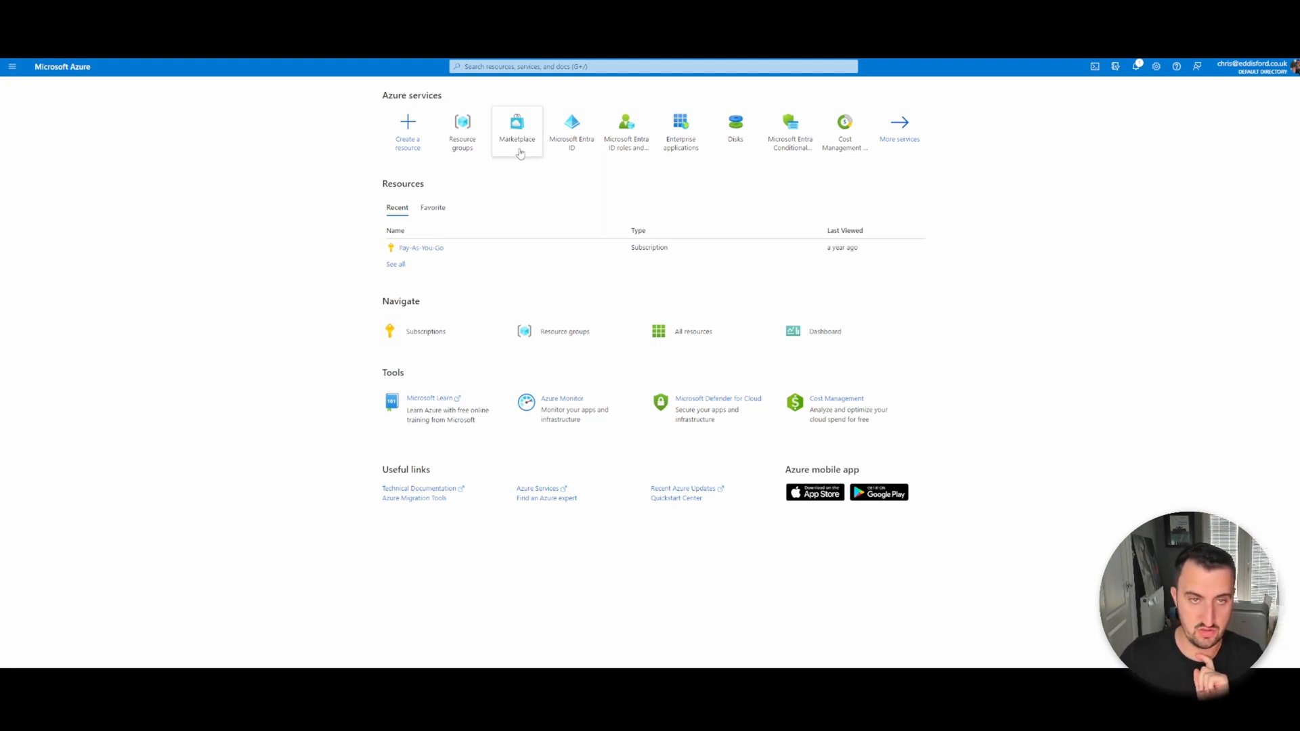
# - Search the Azure Marketplace for 'fortinet', listing 44 Fortinet products
pyautogui.click(516, 131)
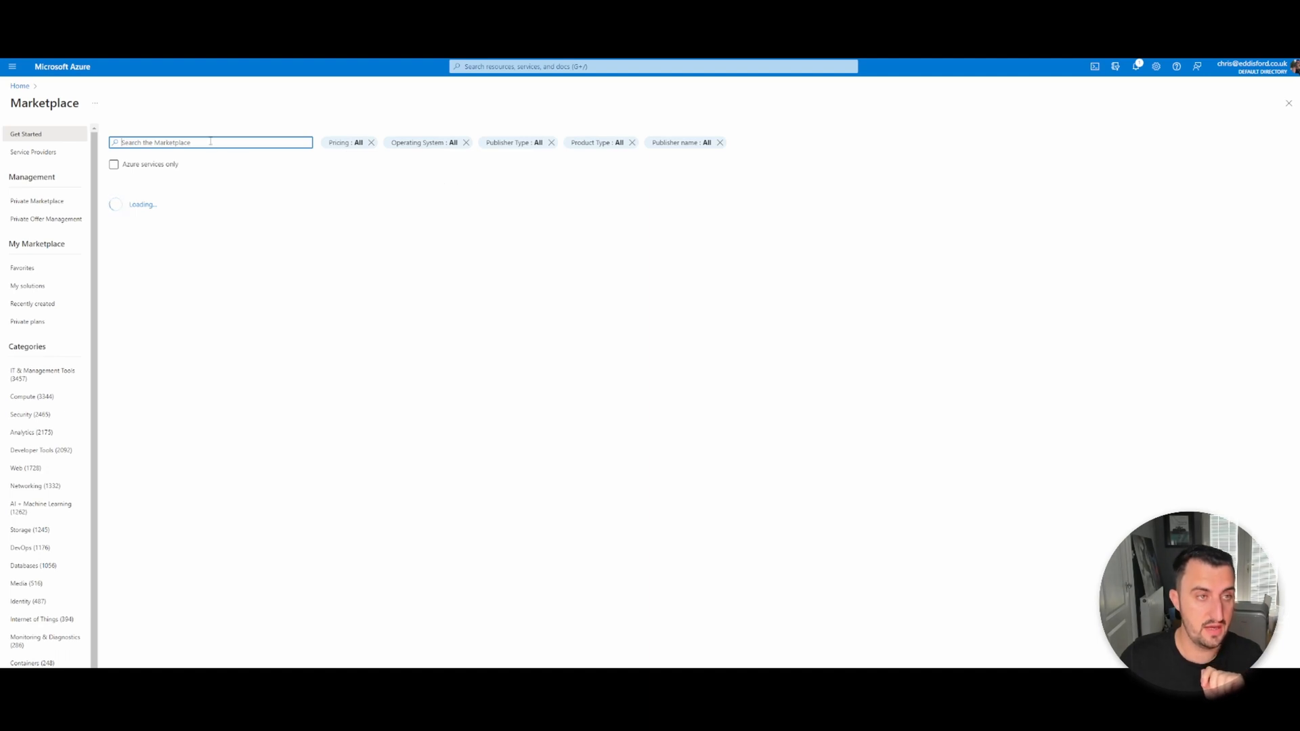
pyautogui.write('fo')
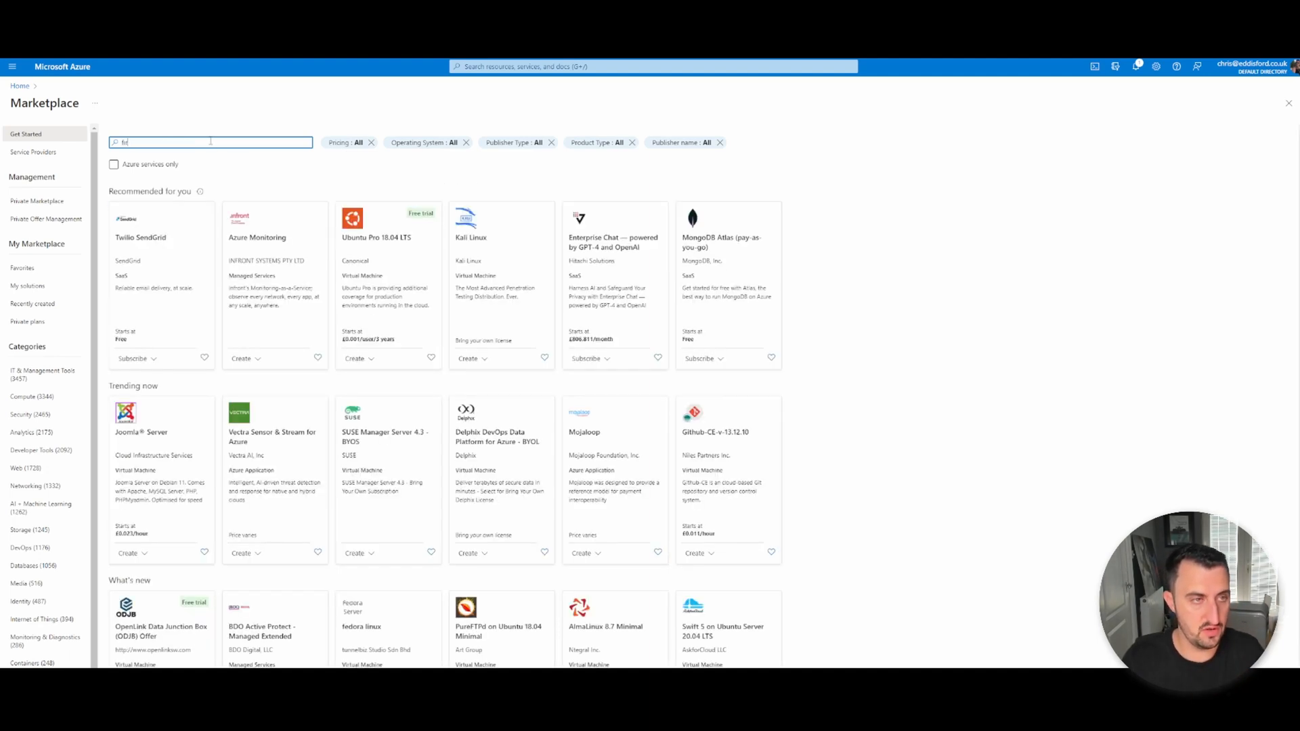
pyautogui.write('fortinet')
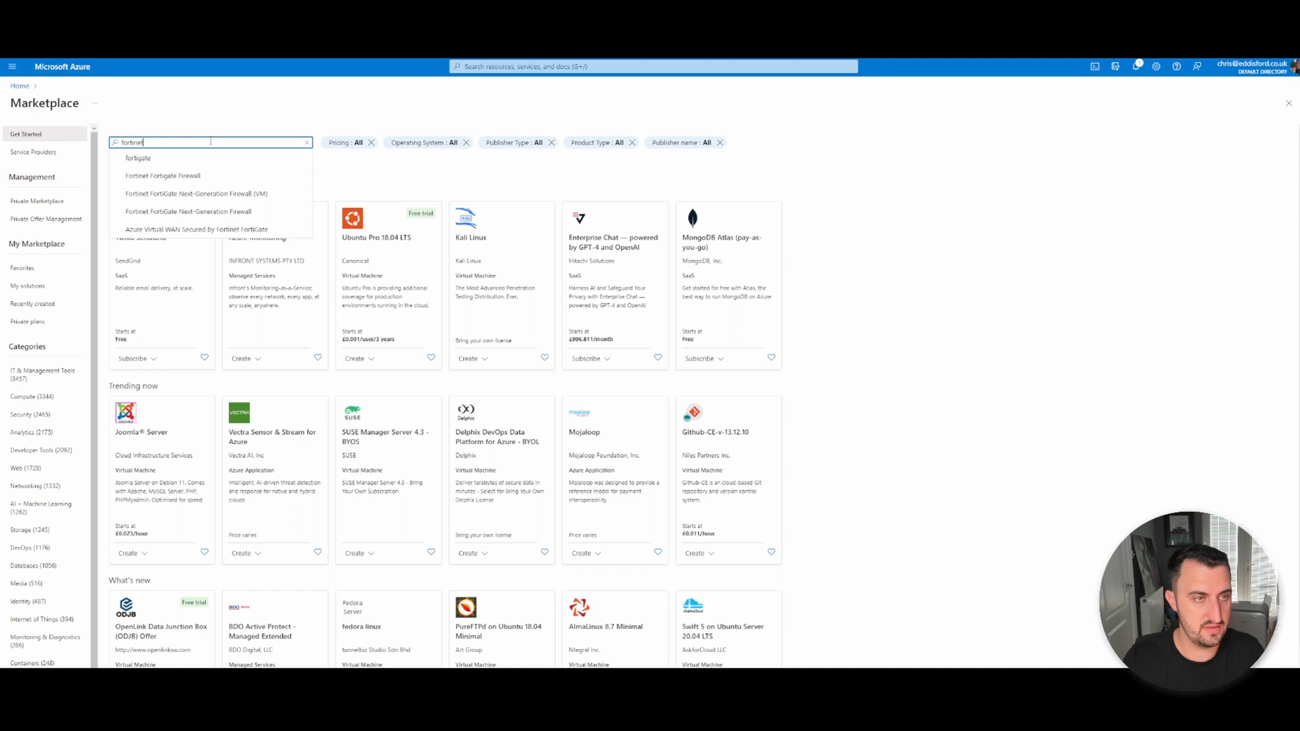
pyautogui.press('Enter')
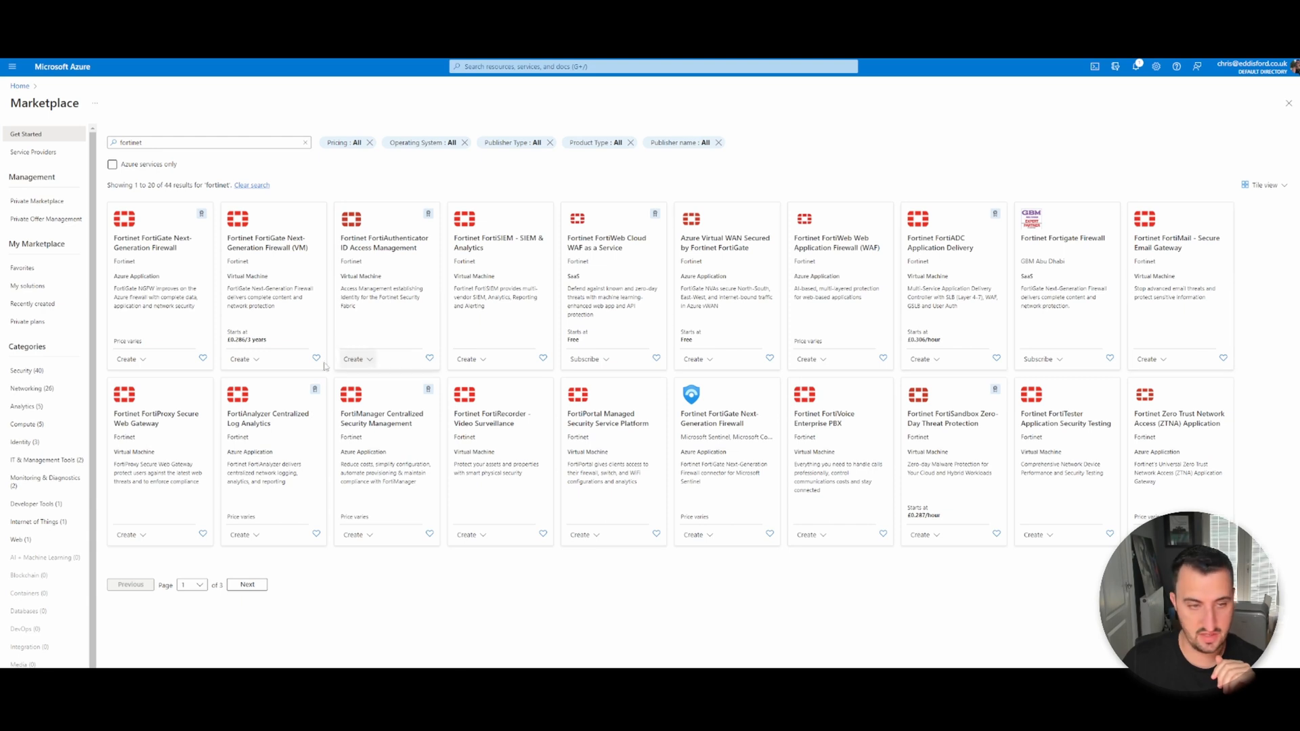
pyautogui.moveTo(299, 406)
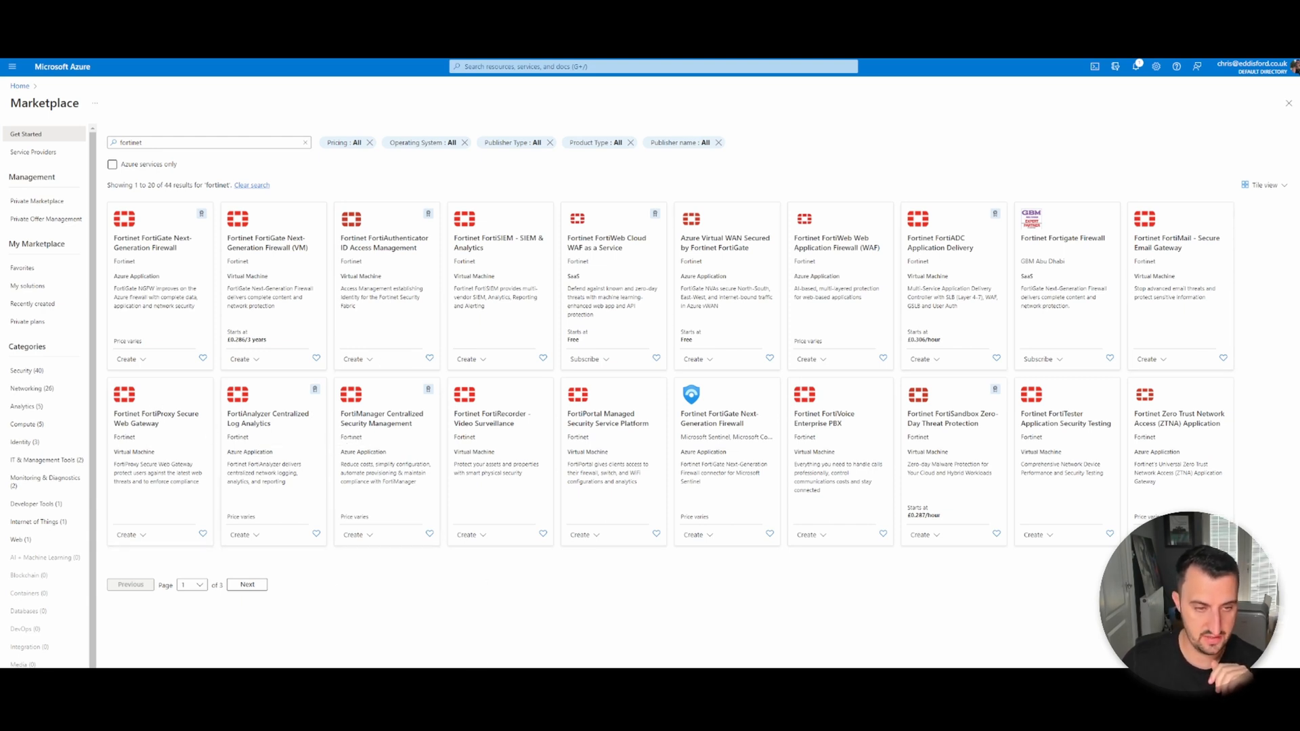
pyautogui.moveTo(636, 381)
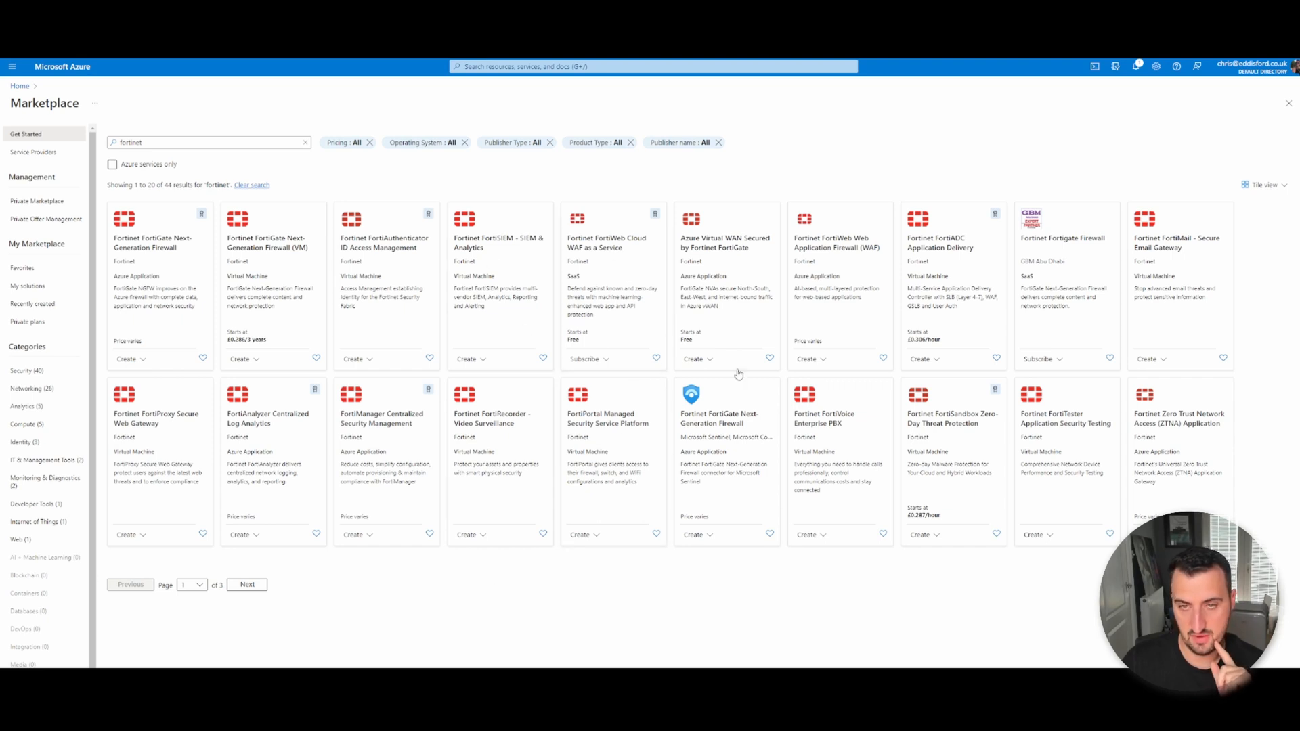
pyautogui.moveTo(703, 281)
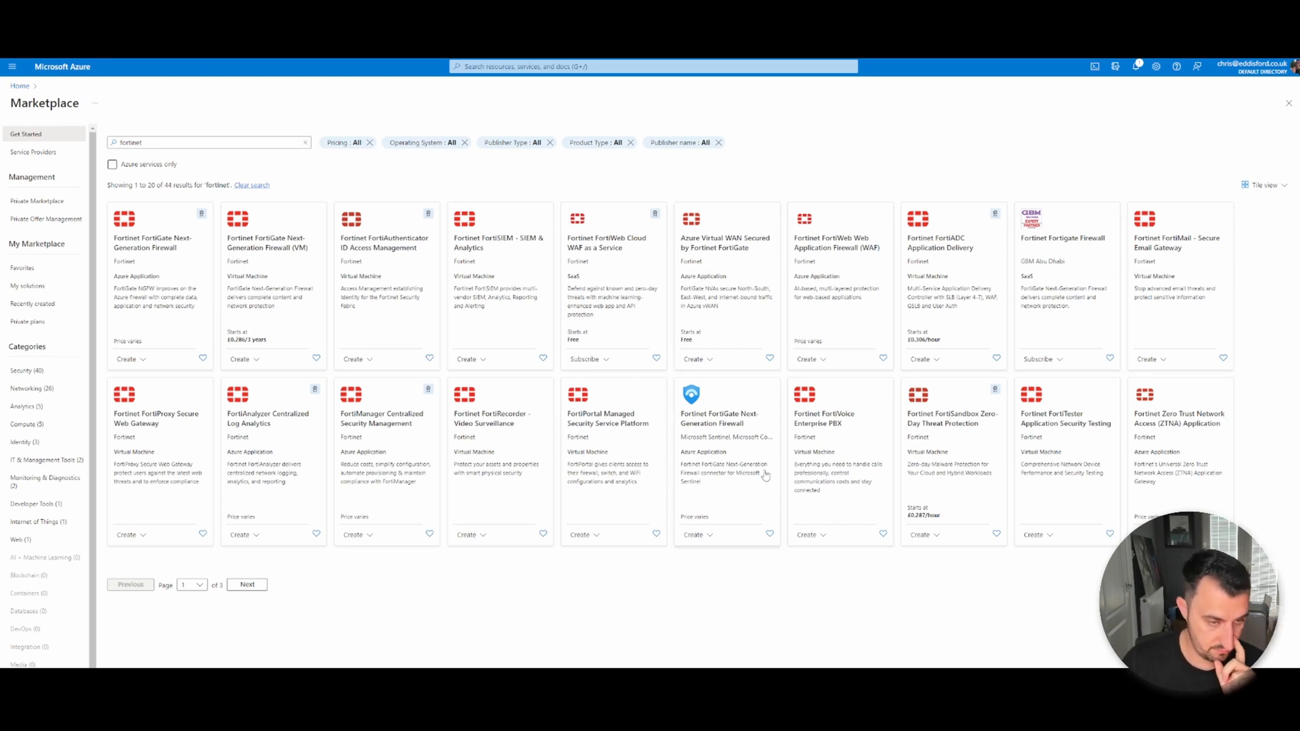
pyautogui.moveTo(461, 489)
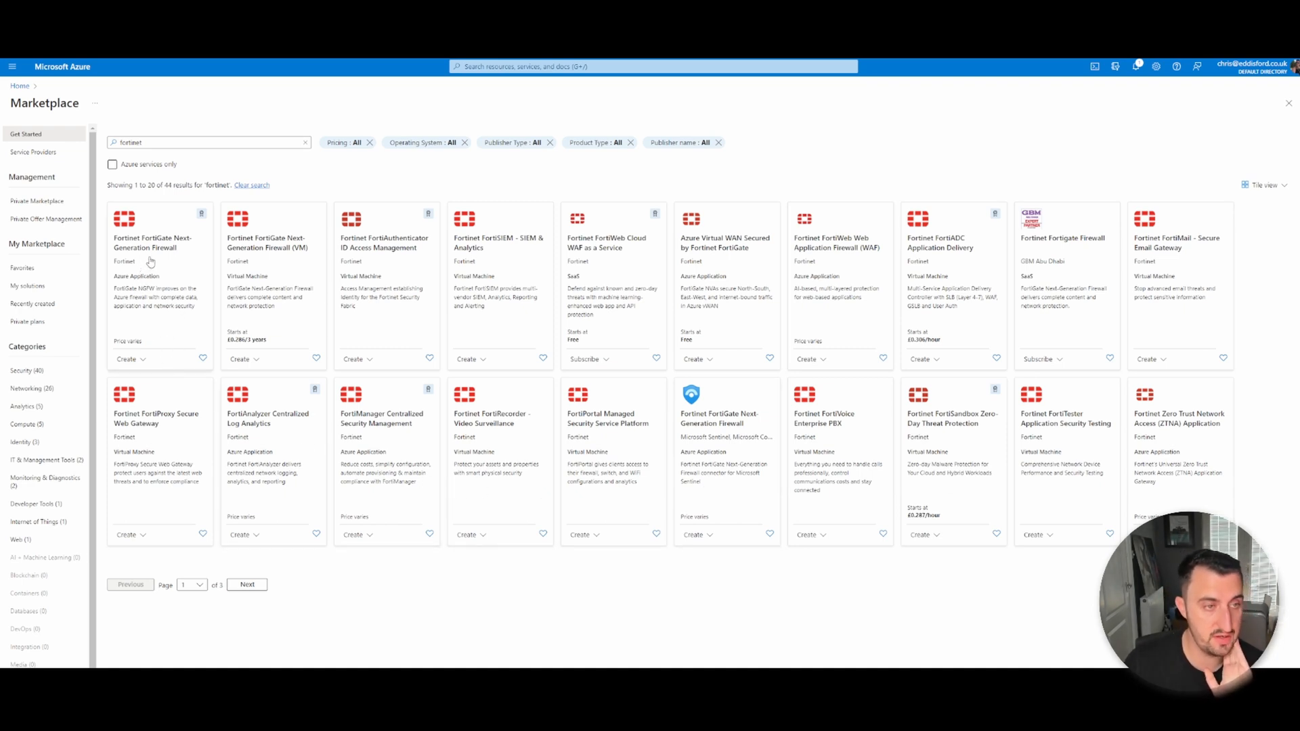
pyautogui.moveTo(149, 261)
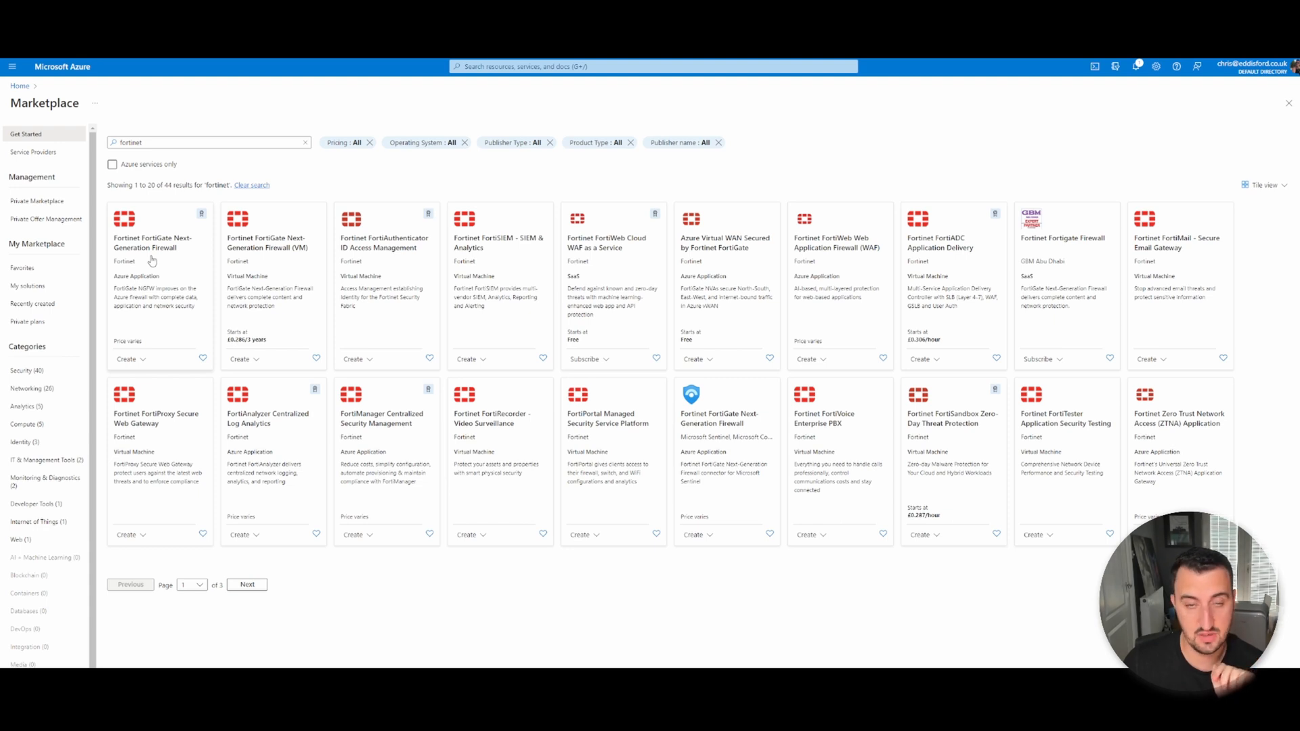
# - Open the Fortinet FortiGate Next-Generation Firewall product page showing the Single VM plan
pyautogui.click(151, 242)
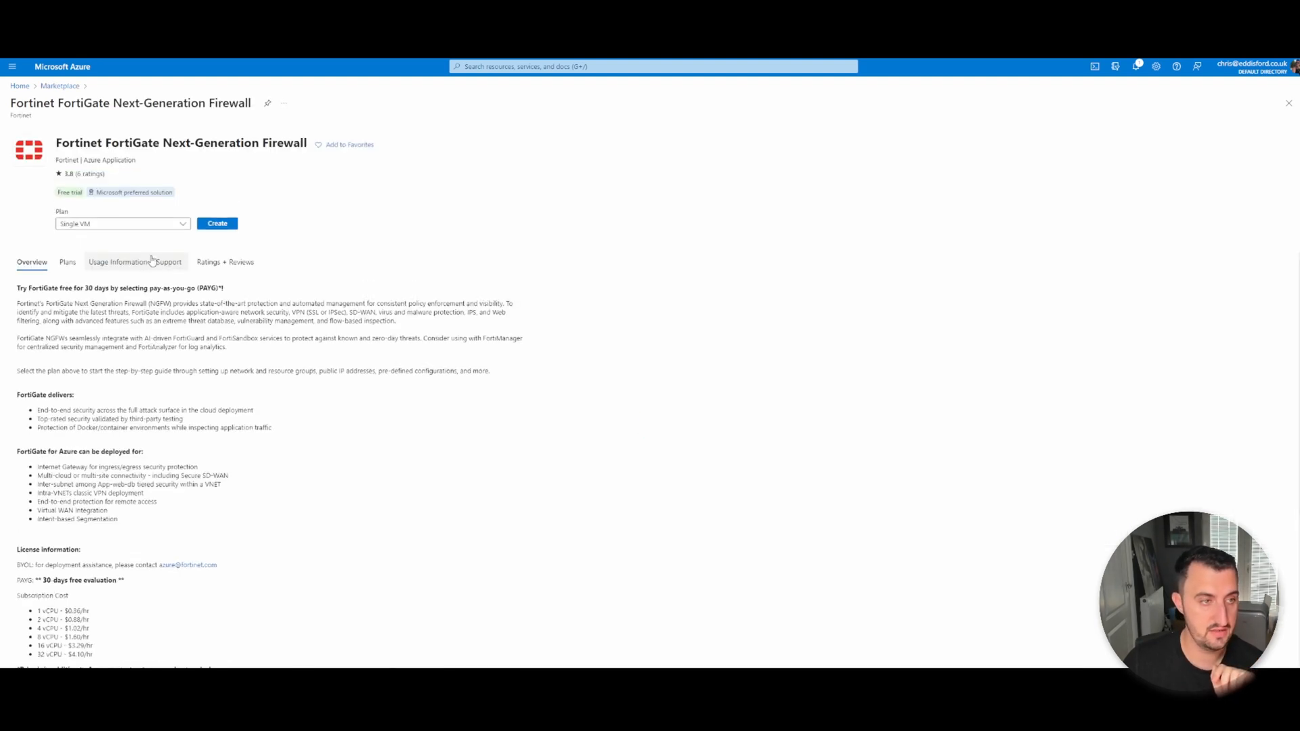
pyautogui.click(122, 224)
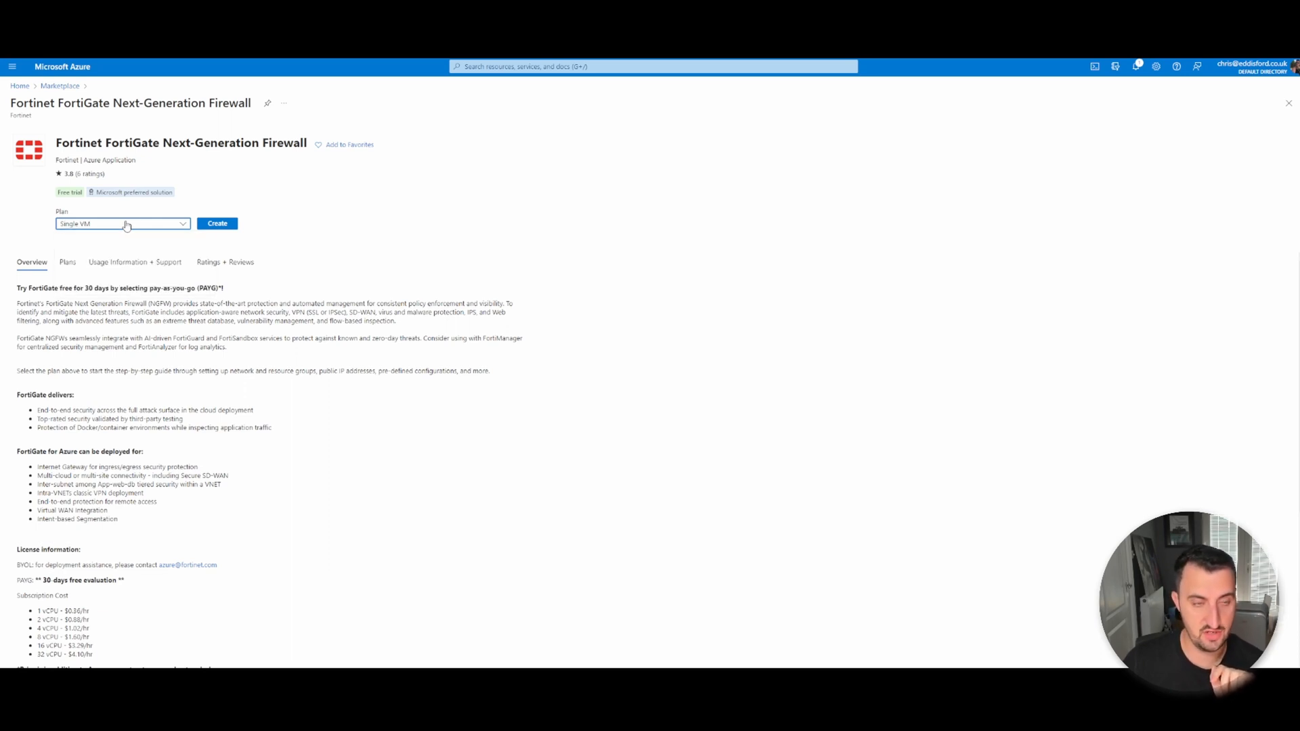
pyautogui.click(122, 223)
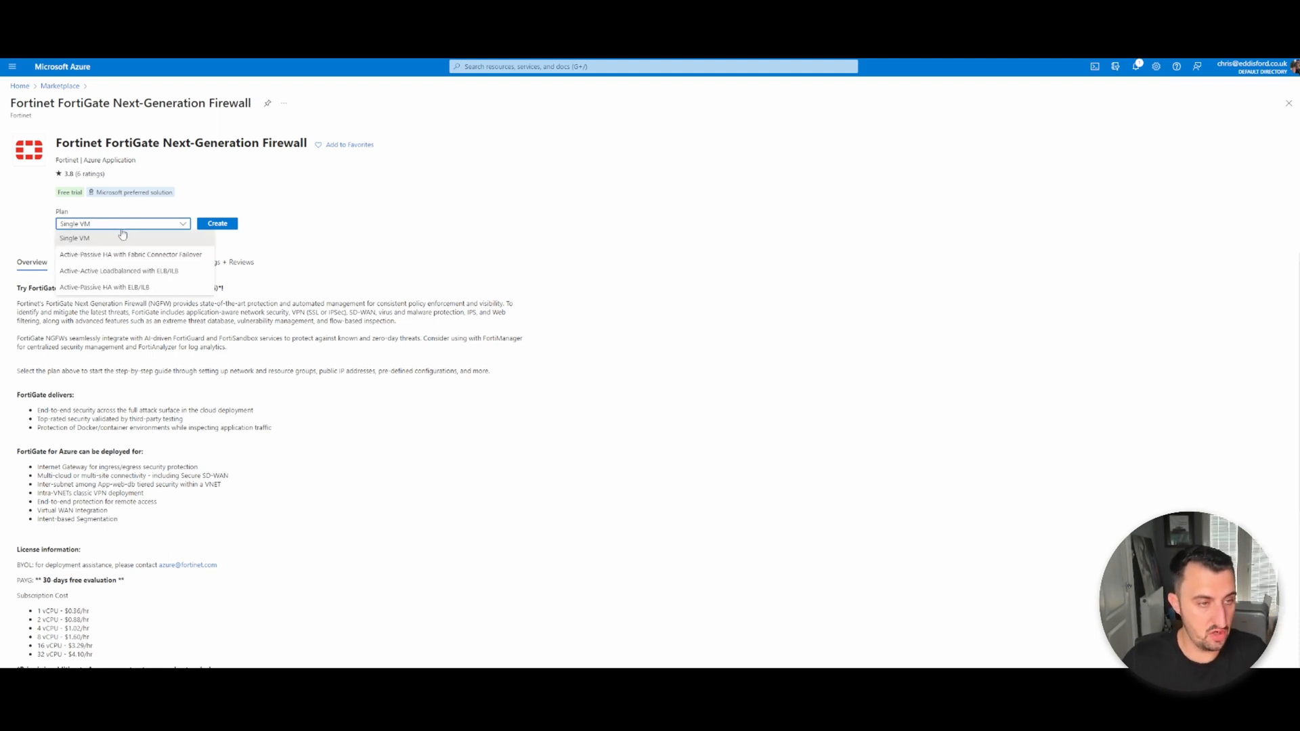
pyautogui.moveTo(95, 274)
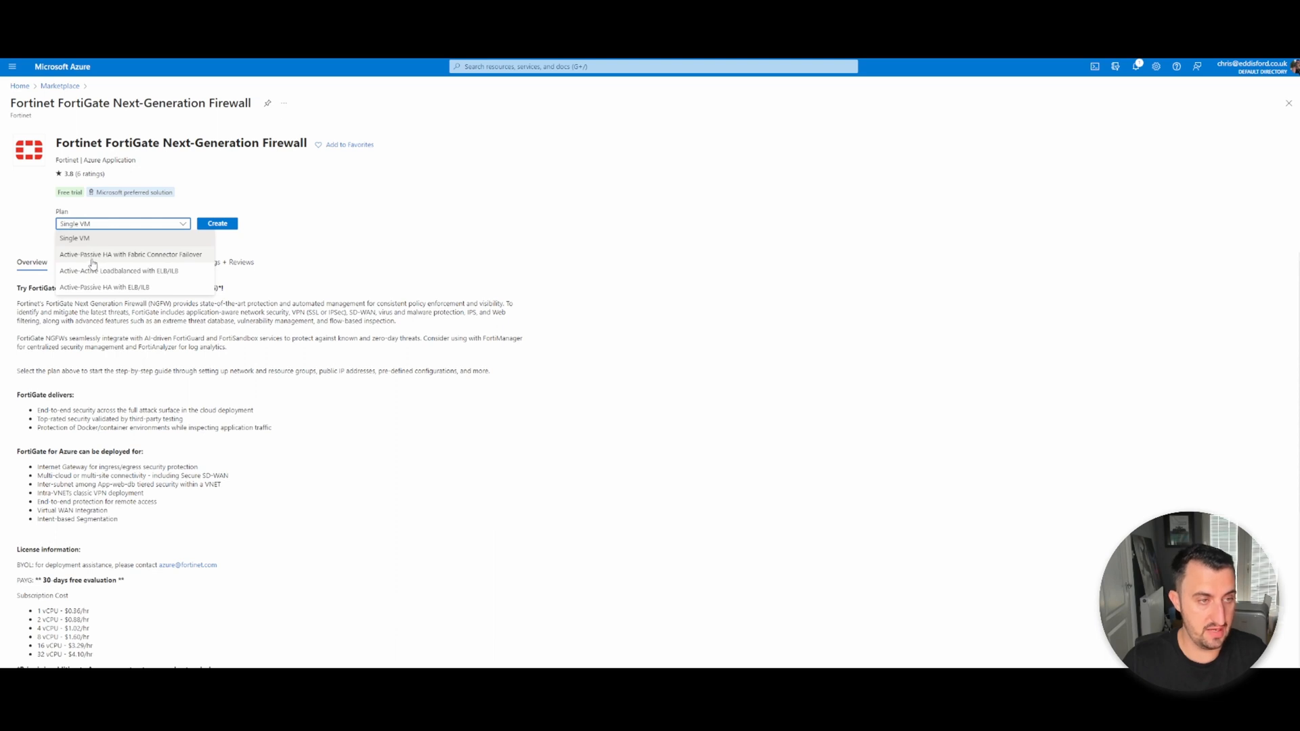
pyautogui.moveTo(98, 258)
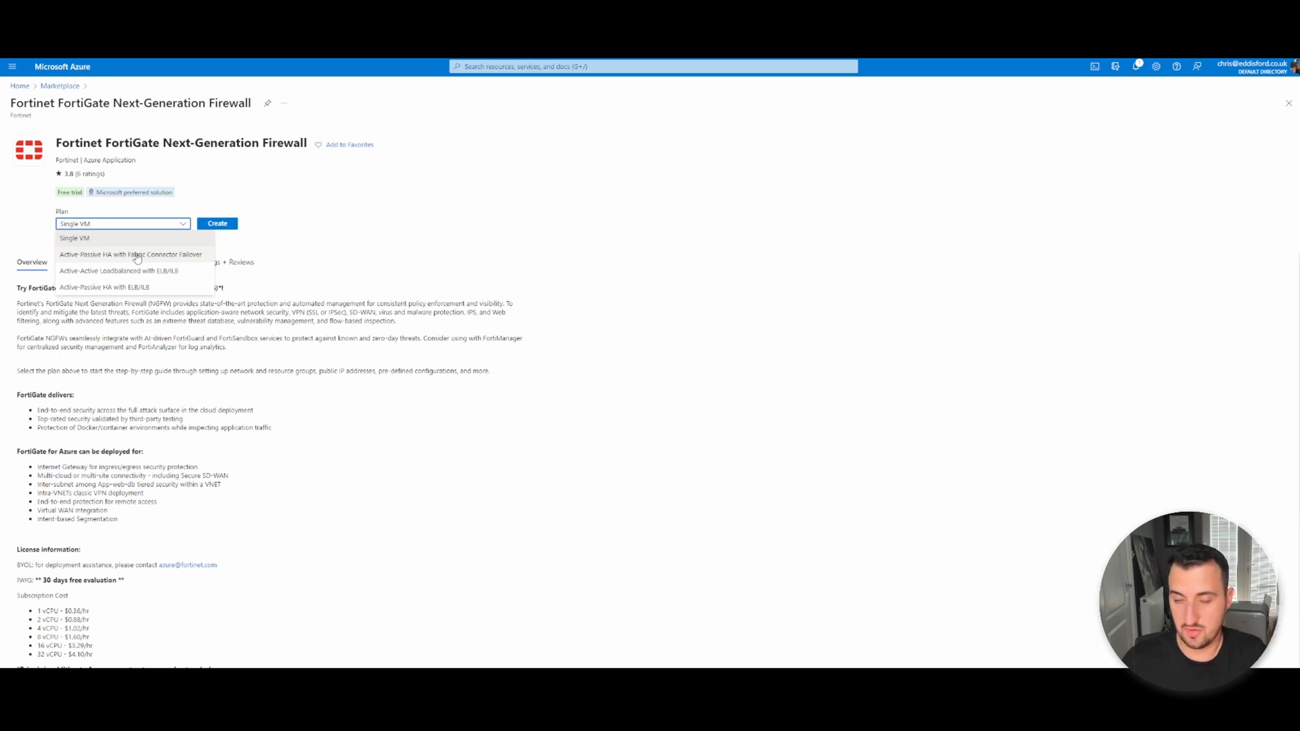
pyautogui.moveTo(115, 271)
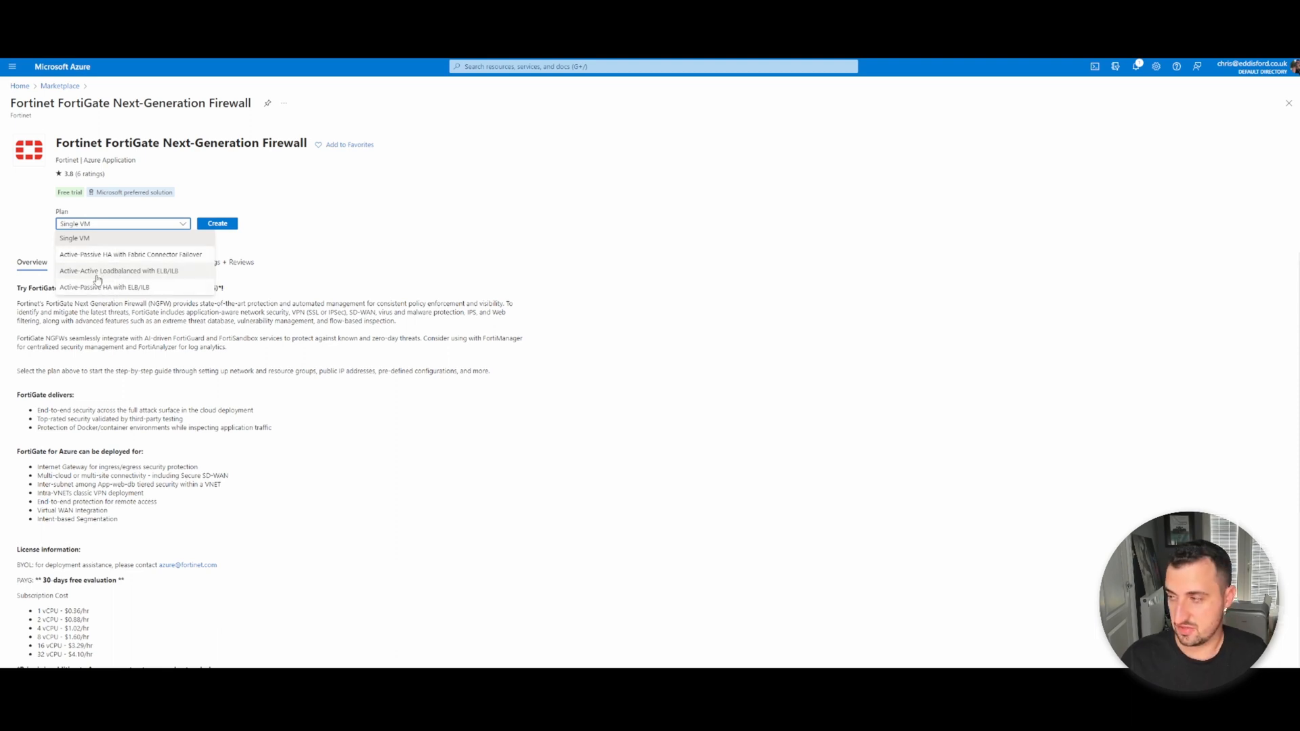
pyautogui.moveTo(91, 280)
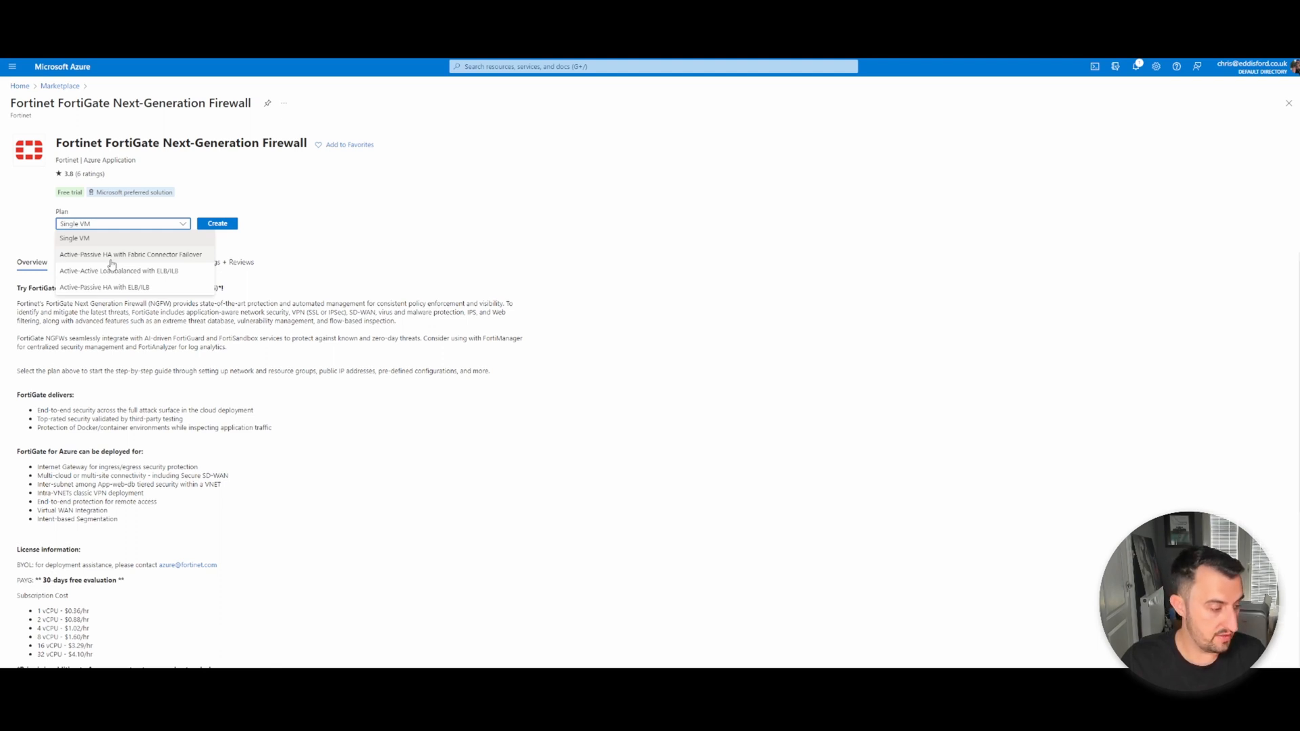
pyautogui.moveTo(115, 240)
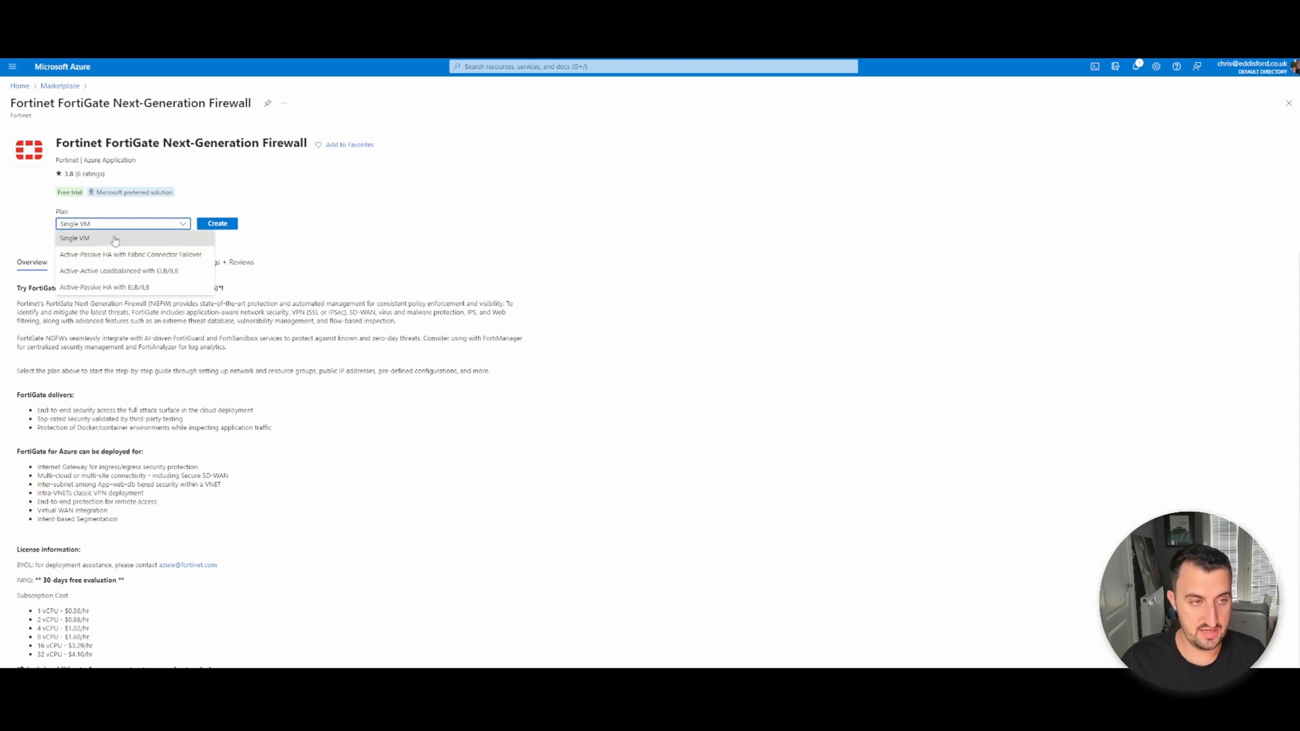
pyautogui.moveTo(104, 257)
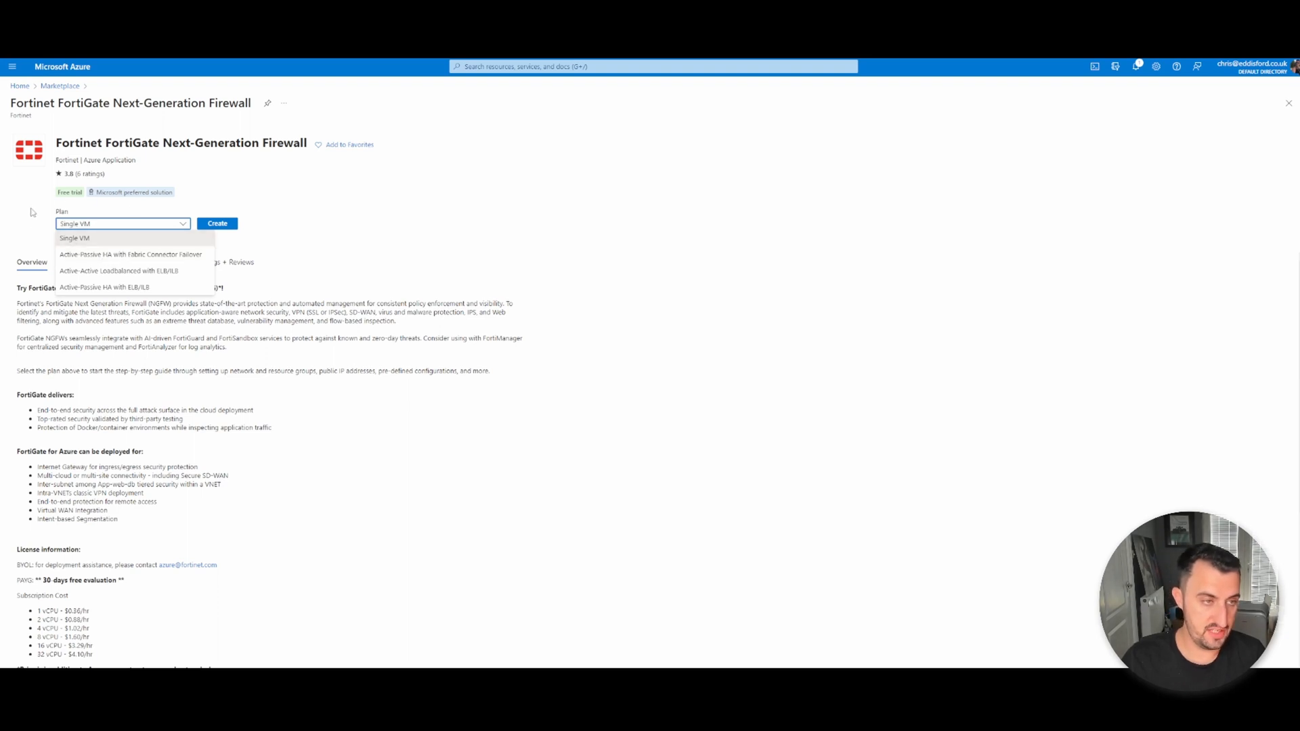
pyautogui.click(122, 238)
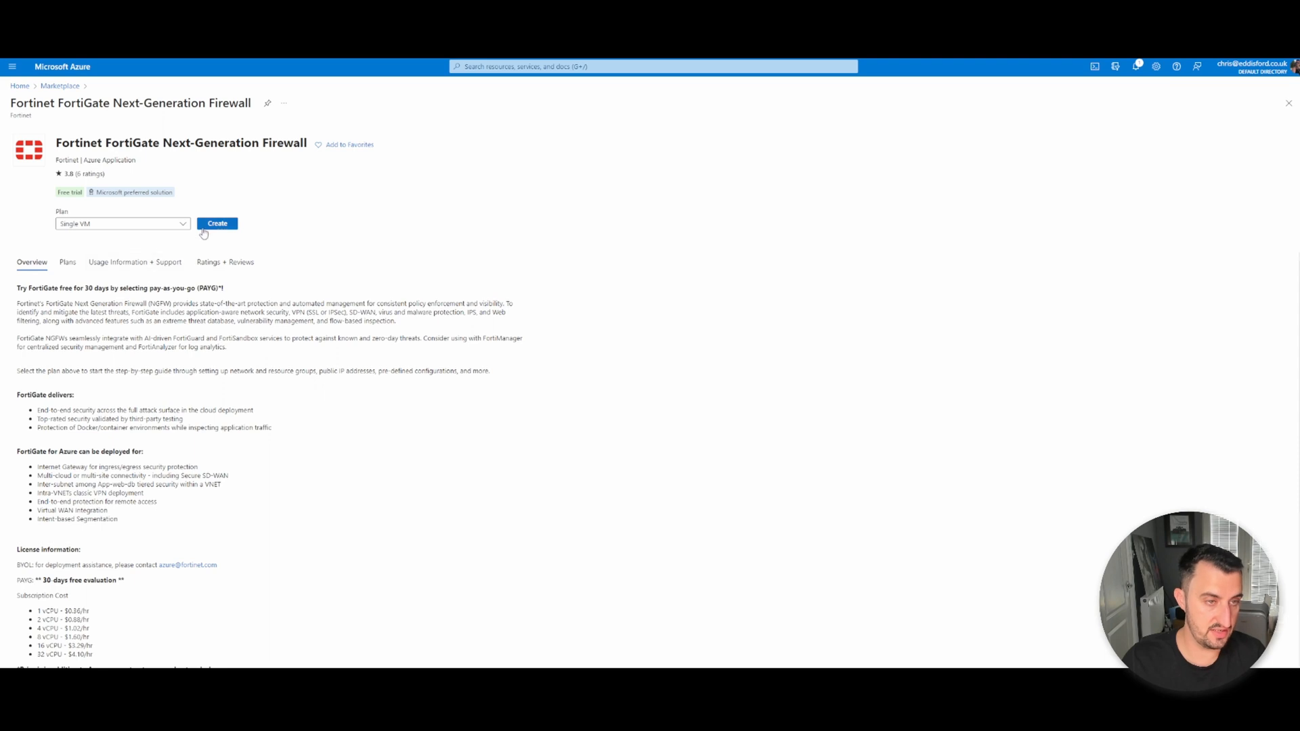
pyautogui.moveTo(217, 224)
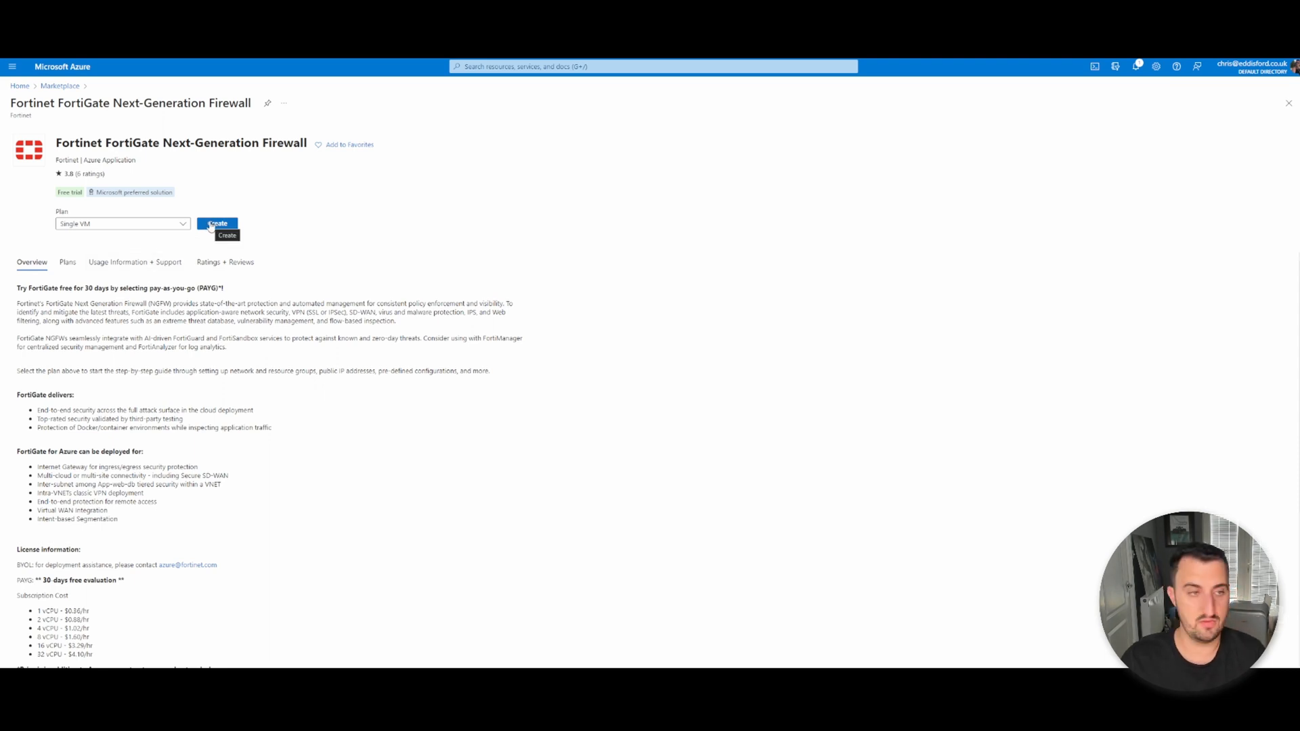
# - Start the Single VM deployment and create a new resource group named FortiBytesDemo
pyautogui.click(218, 224)
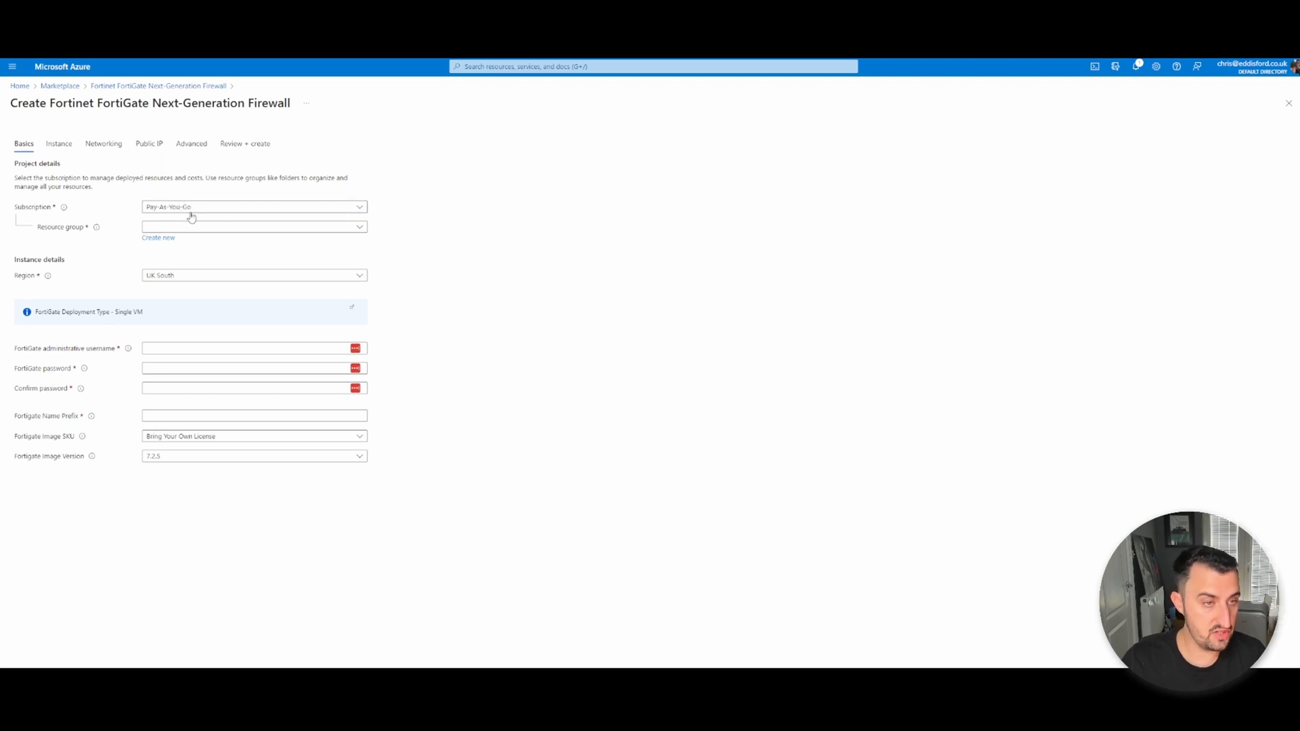
pyautogui.click(254, 226)
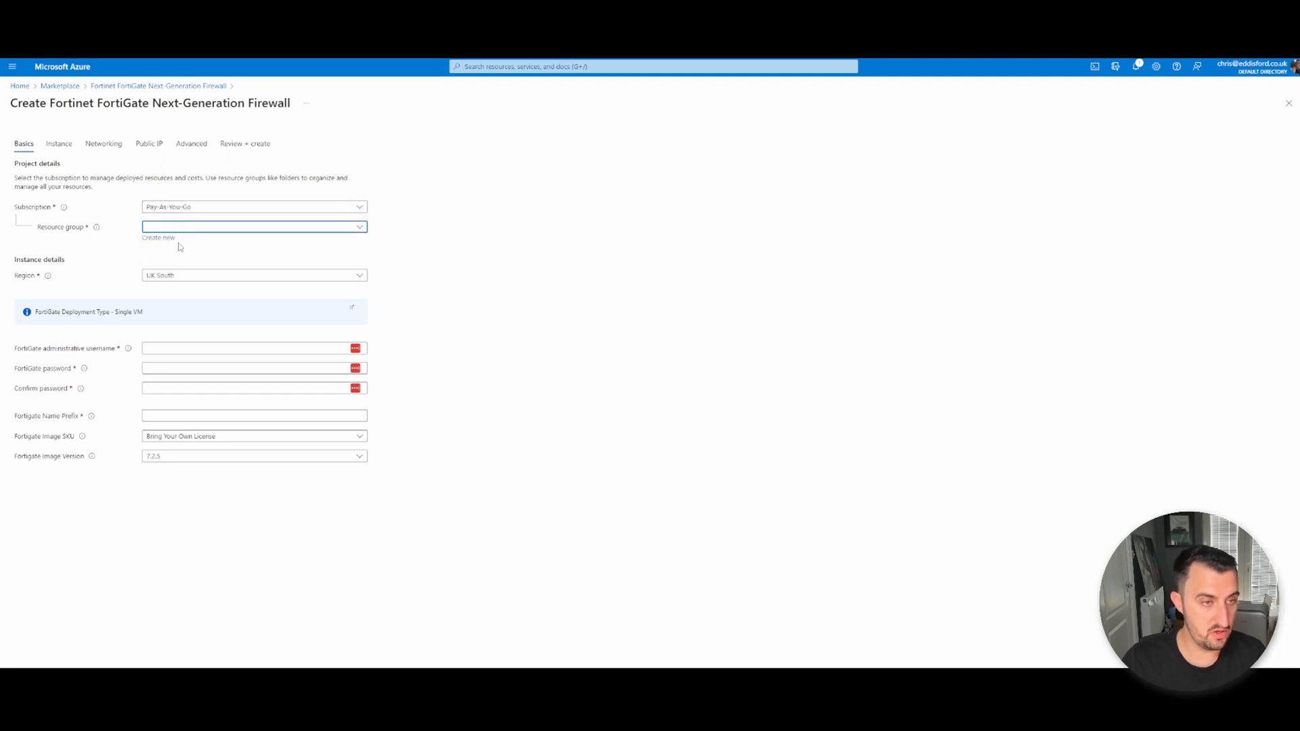
pyautogui.click(157, 237)
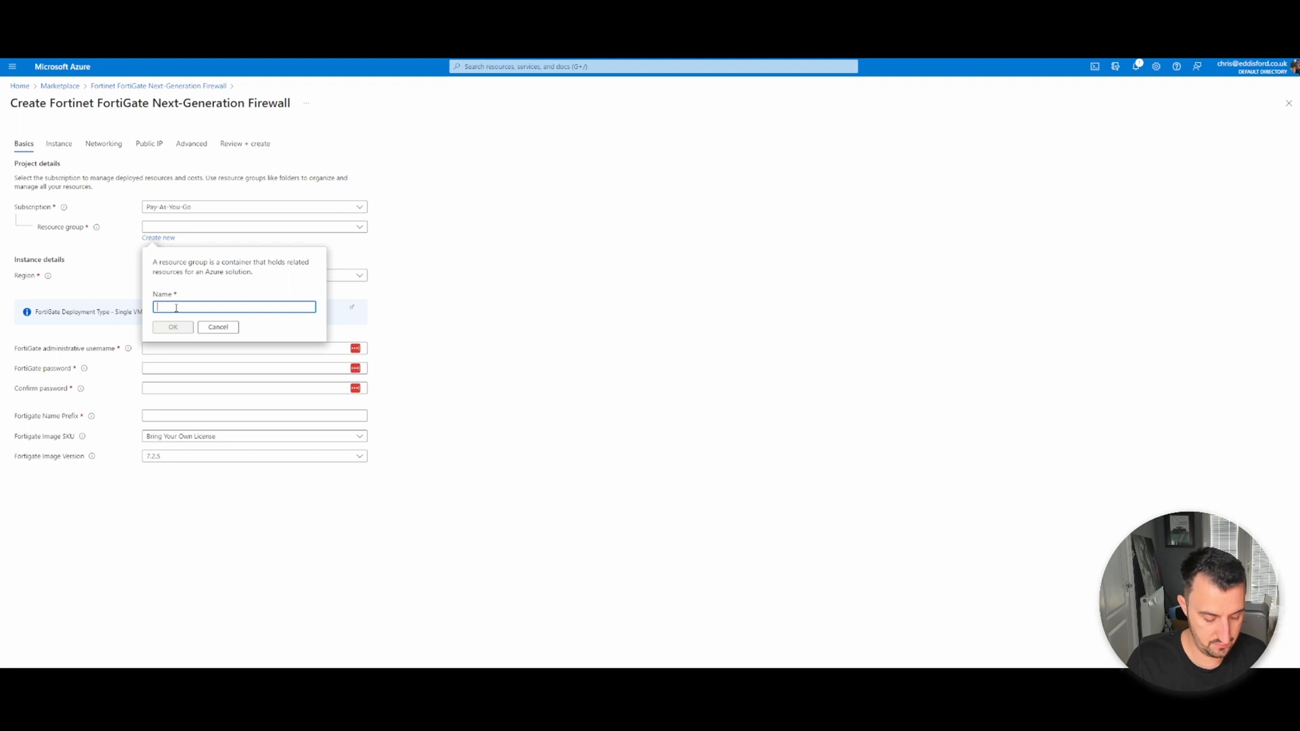
pyautogui.write('FortiGate Demo')
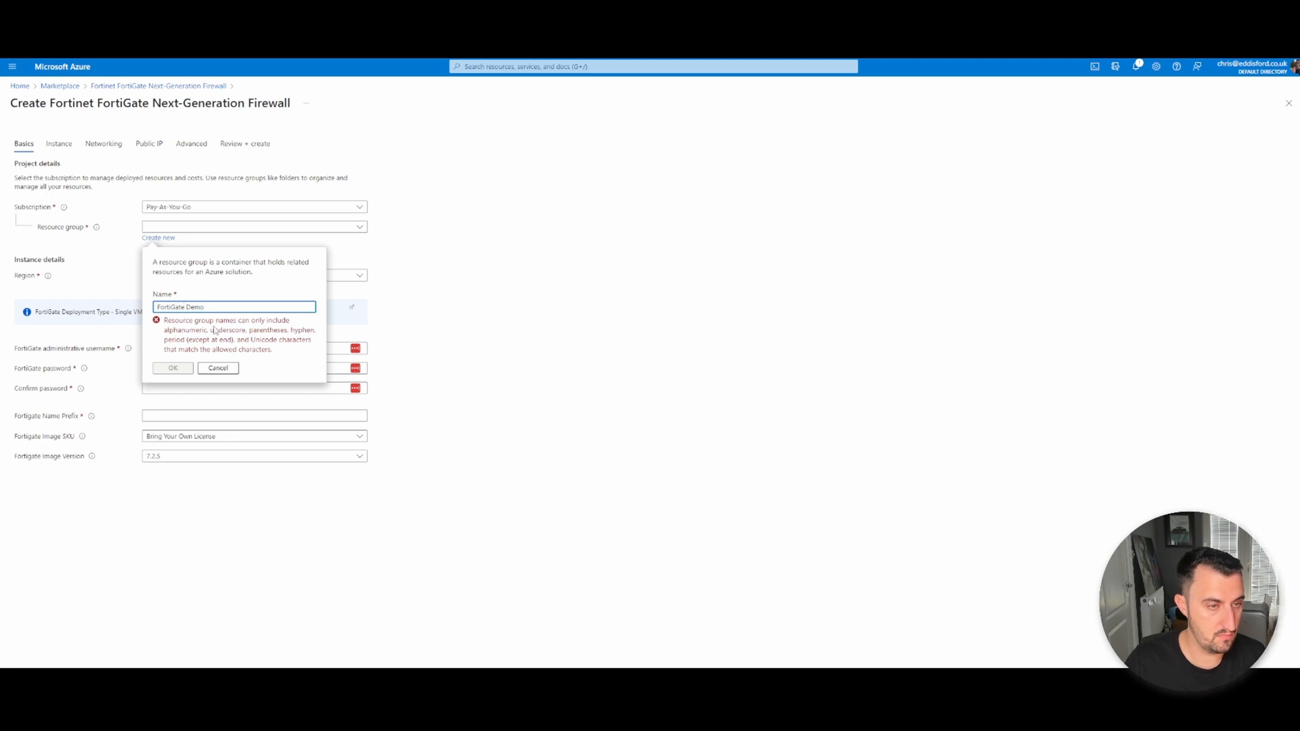
pyautogui.click(173, 367)
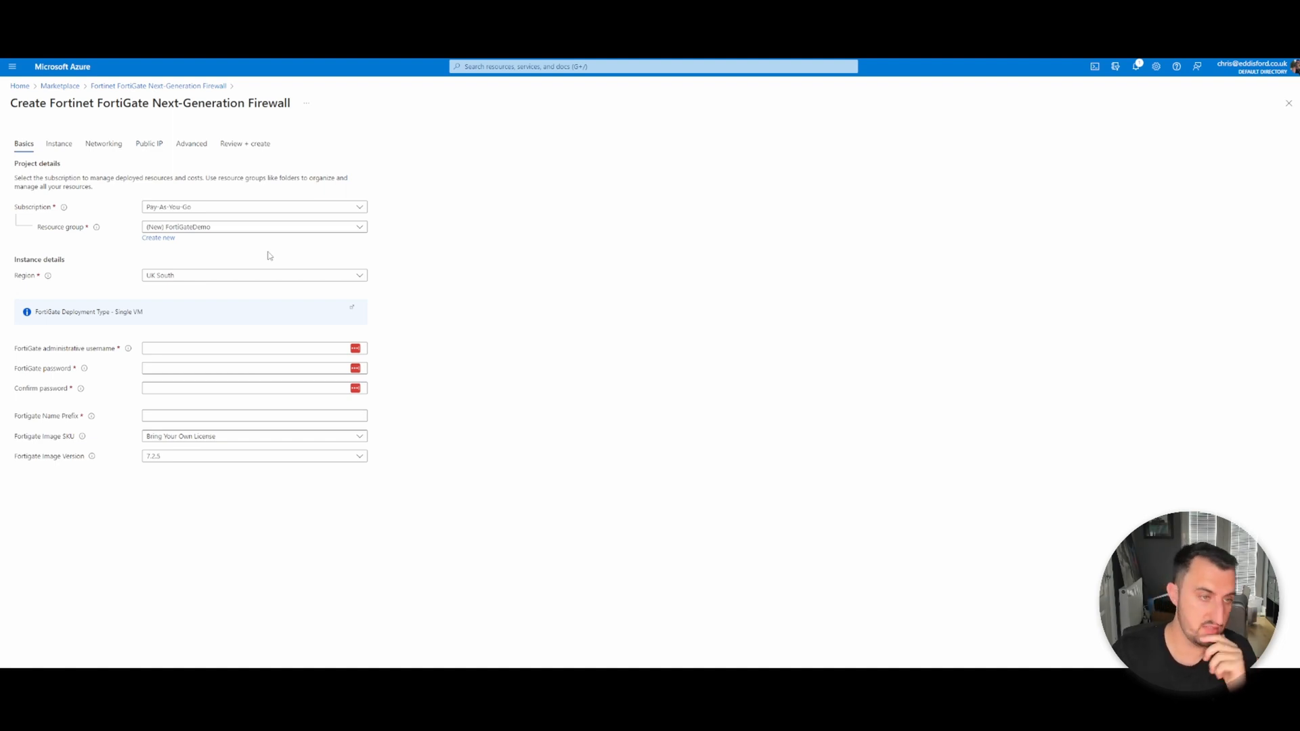
# - Enter admin credentials, name prefix SiteB, and the Pay As You Go image, version 7.2.5
pyautogui.click(248, 388)
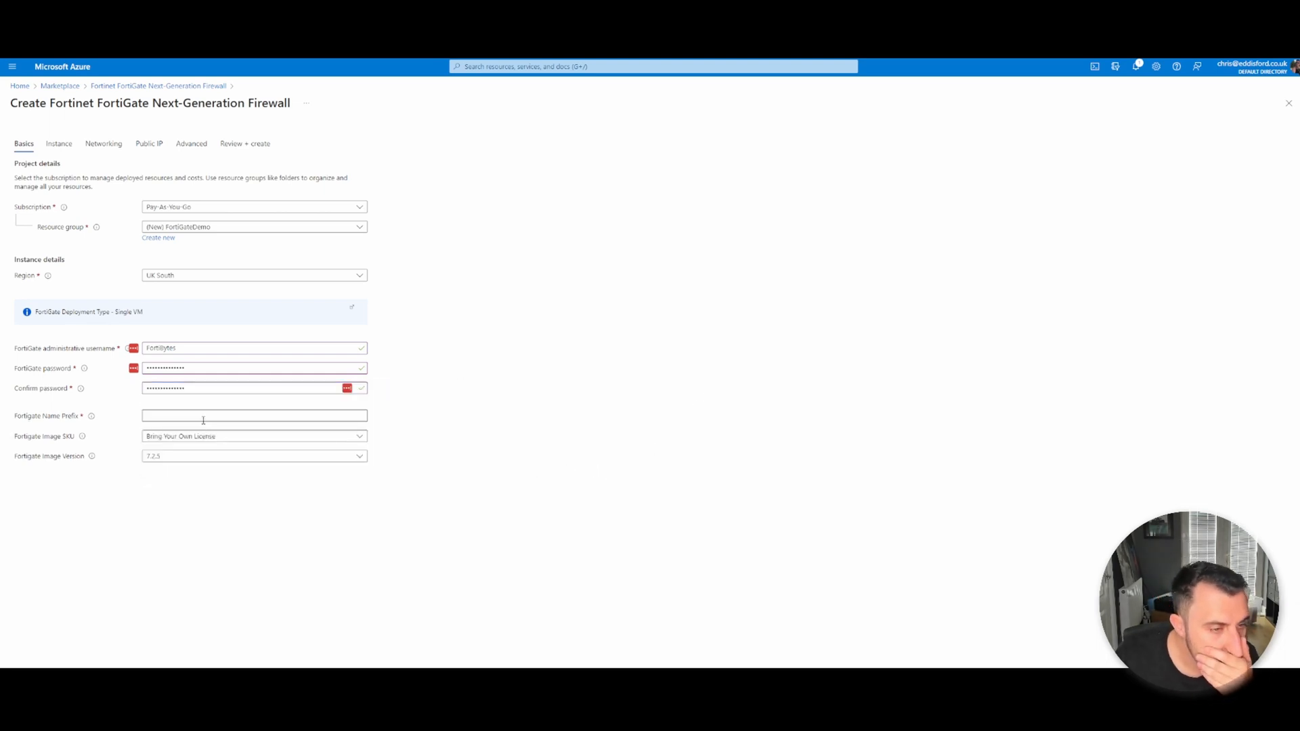
pyautogui.write('Site')
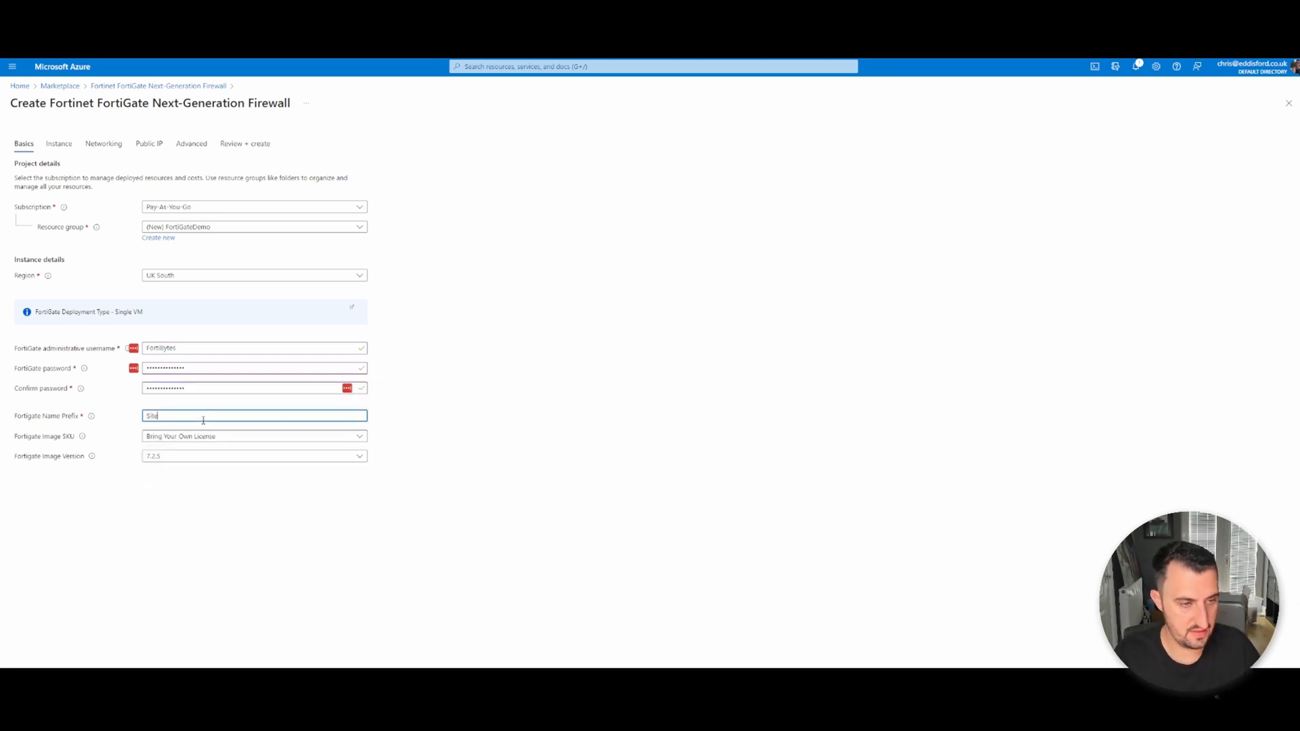
pyautogui.click(252, 436)
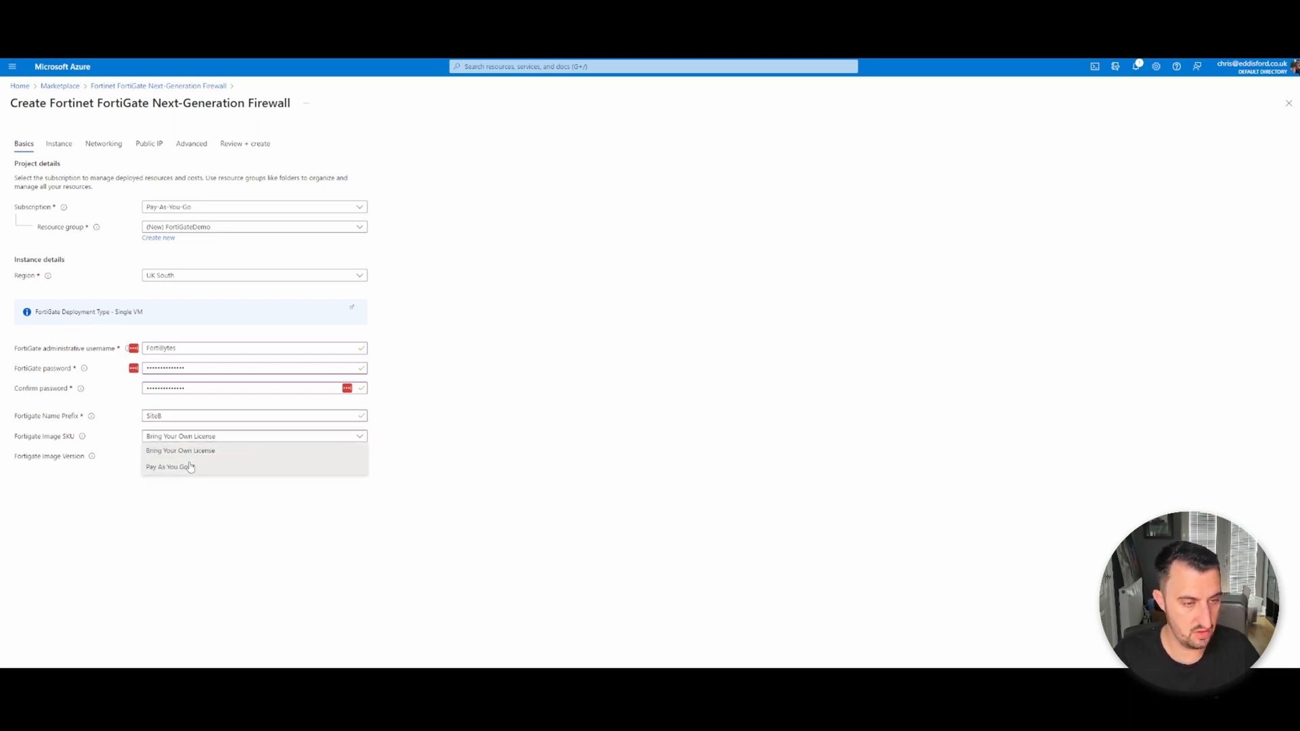
pyautogui.click(170, 466)
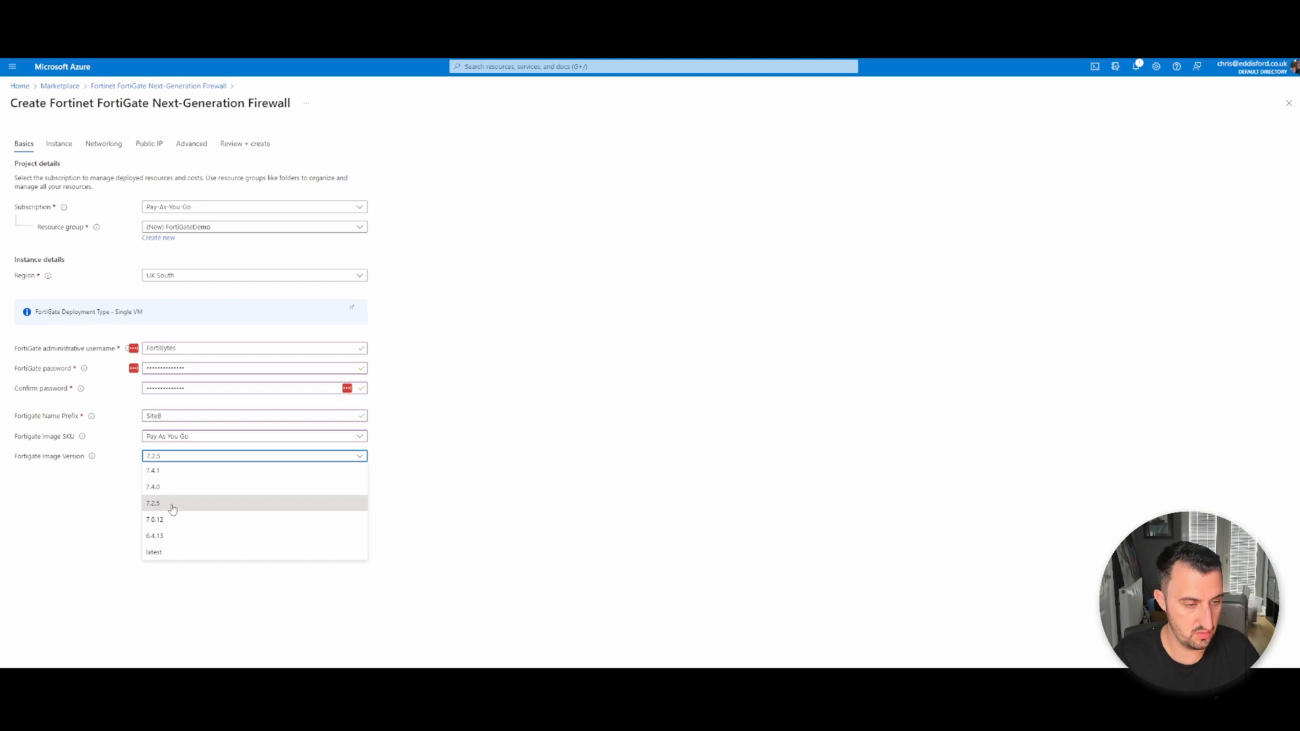
pyautogui.click(152, 503)
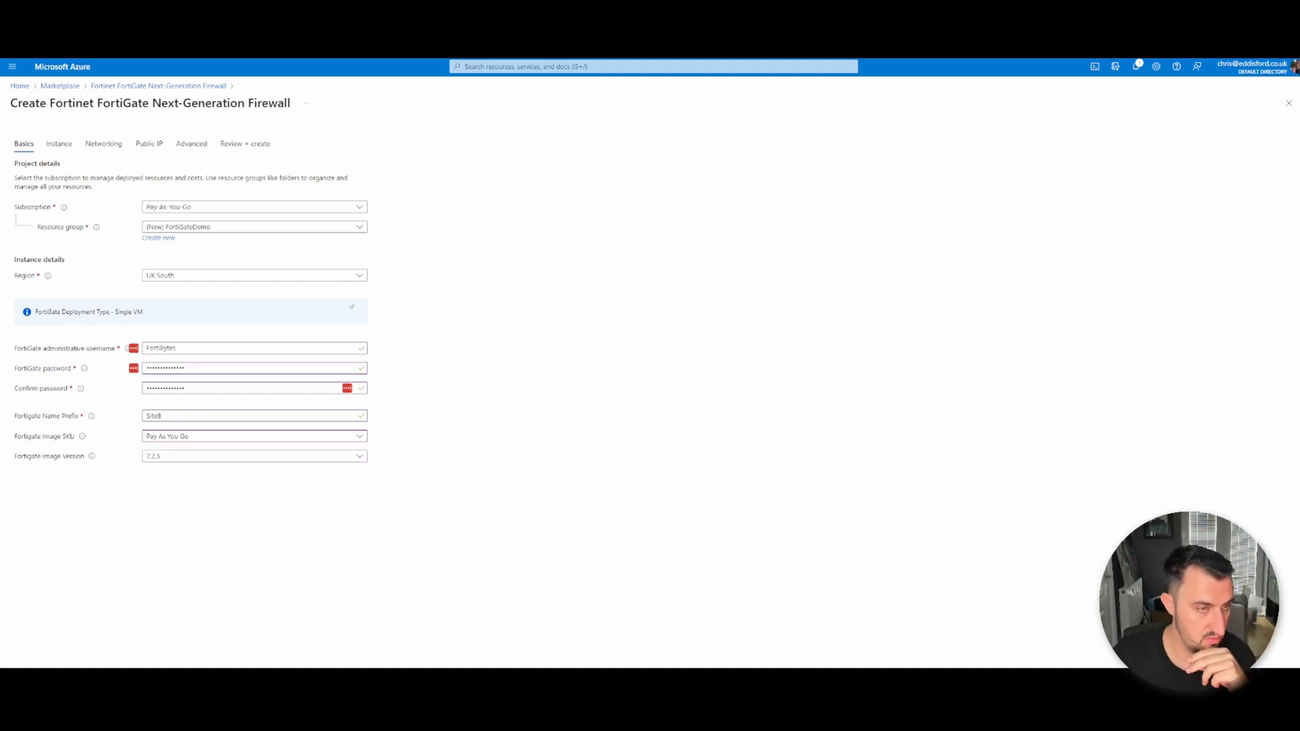
pyautogui.click(59, 143)
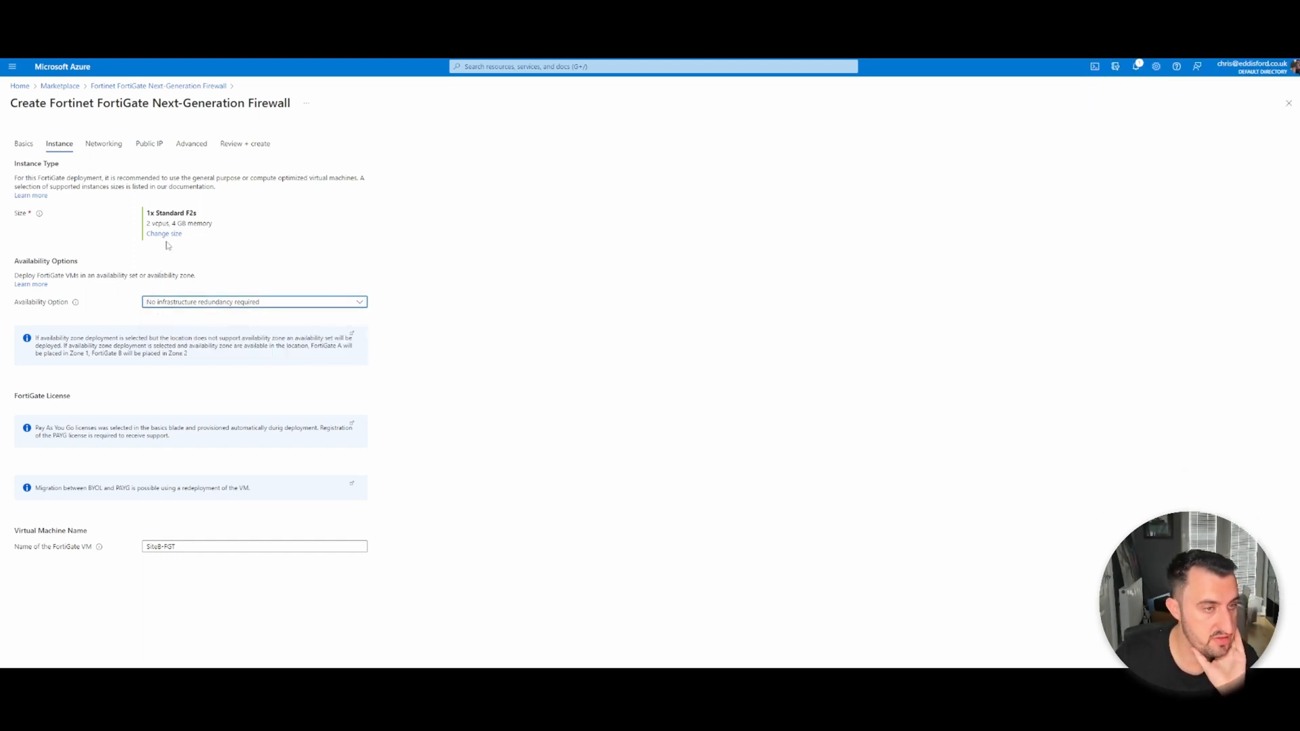
# - Pick Standard DS1_v2 from the VM size list in place of Standard F2s
pyautogui.click(163, 233)
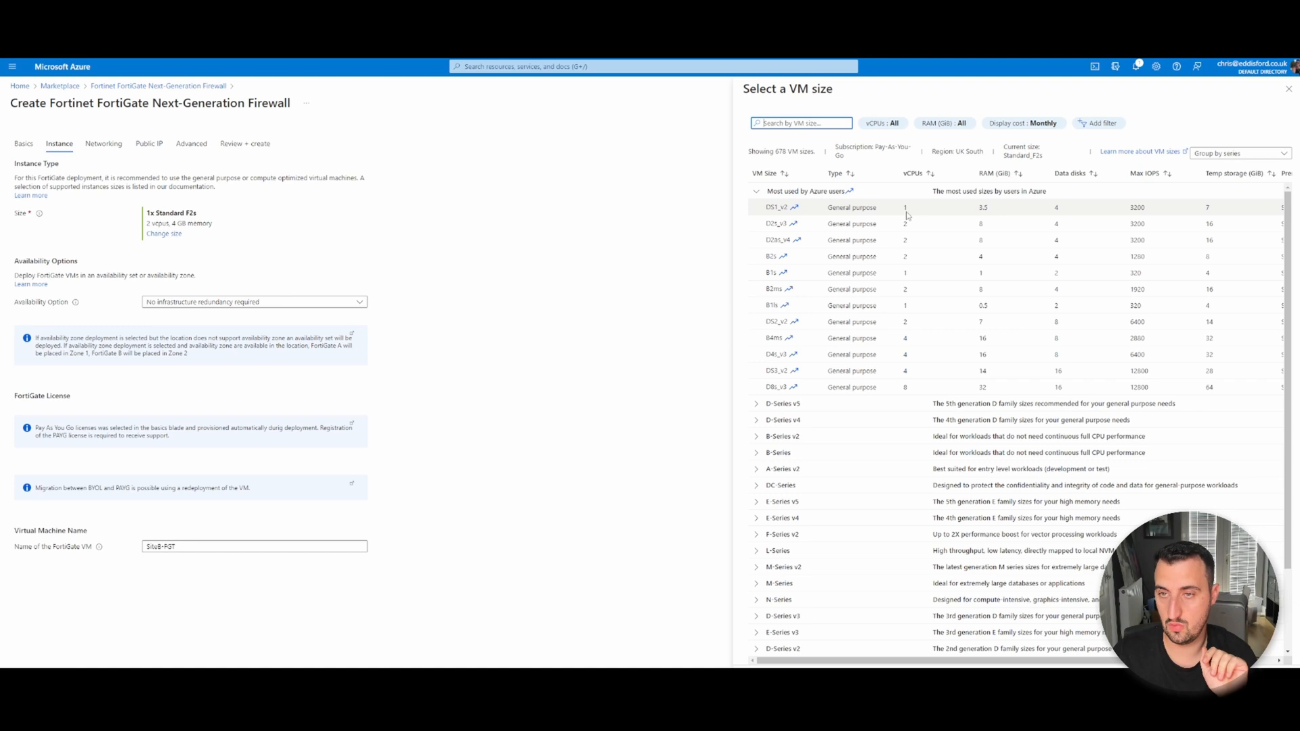
pyautogui.moveTo(979, 212)
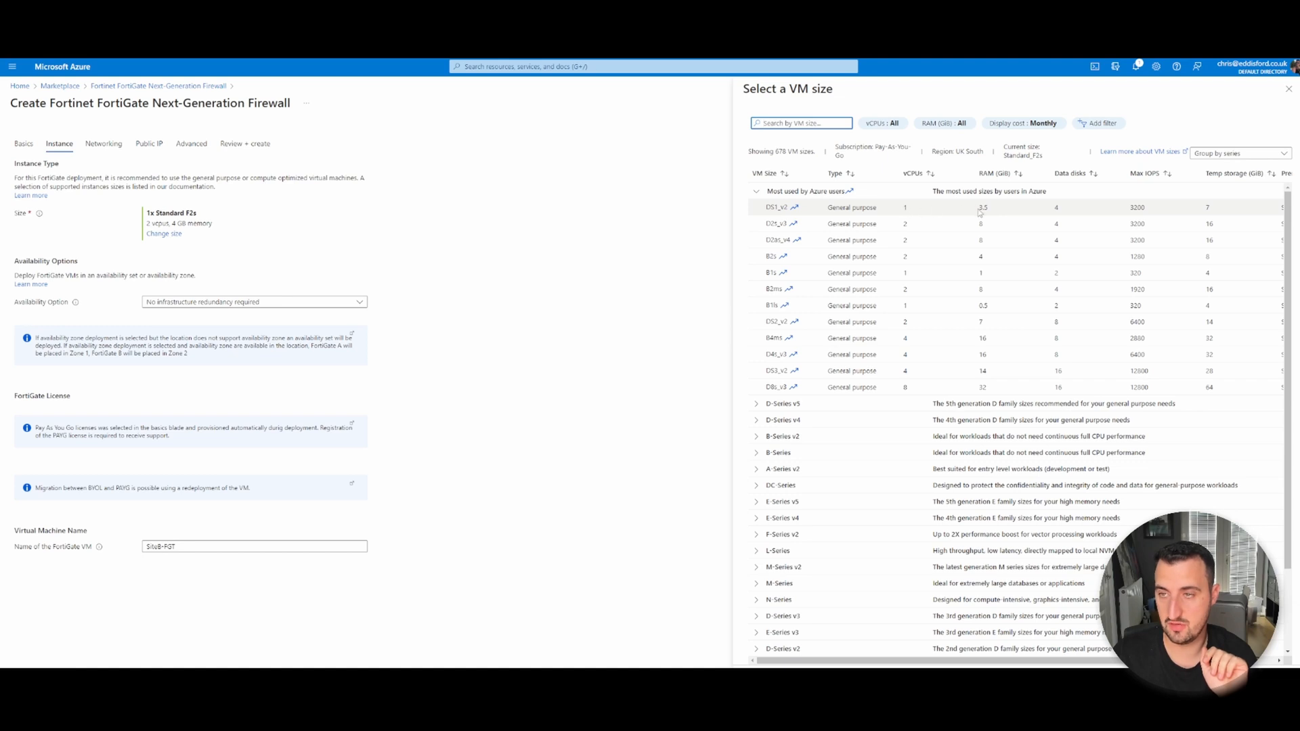
pyautogui.click(780, 207)
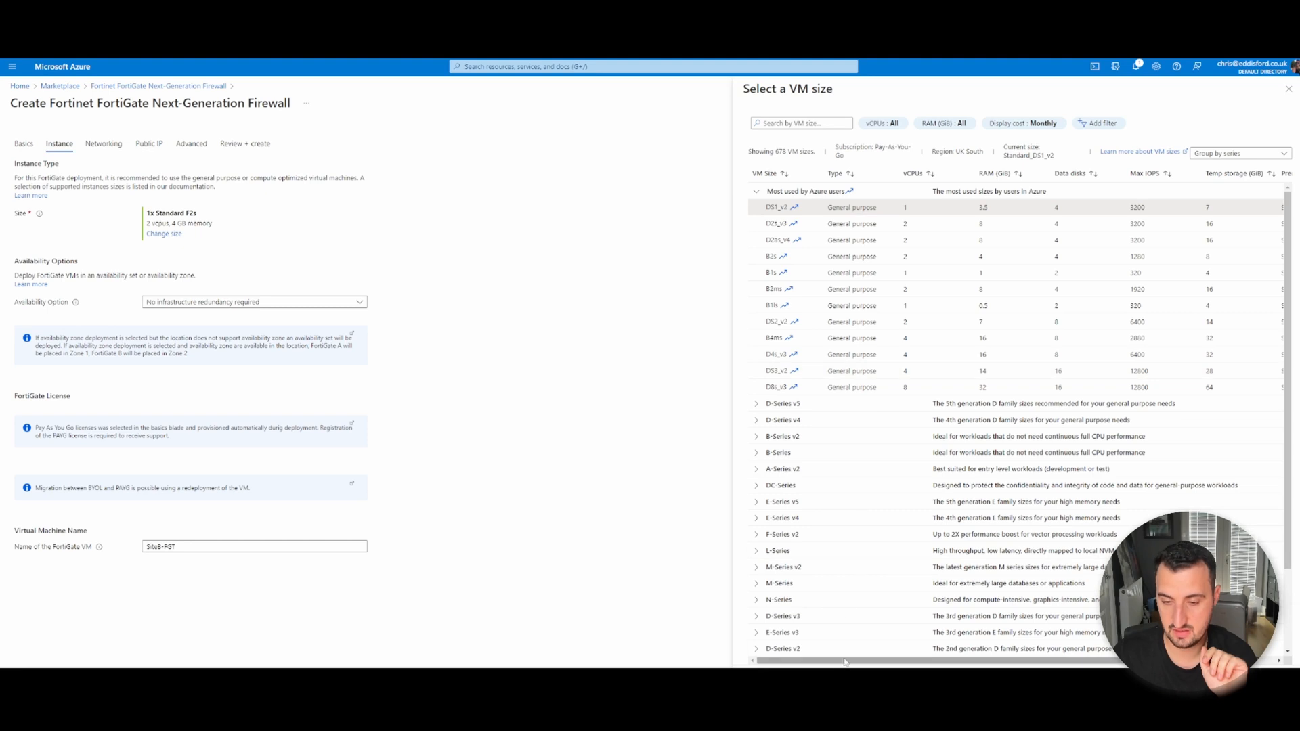
pyautogui.click(774, 206)
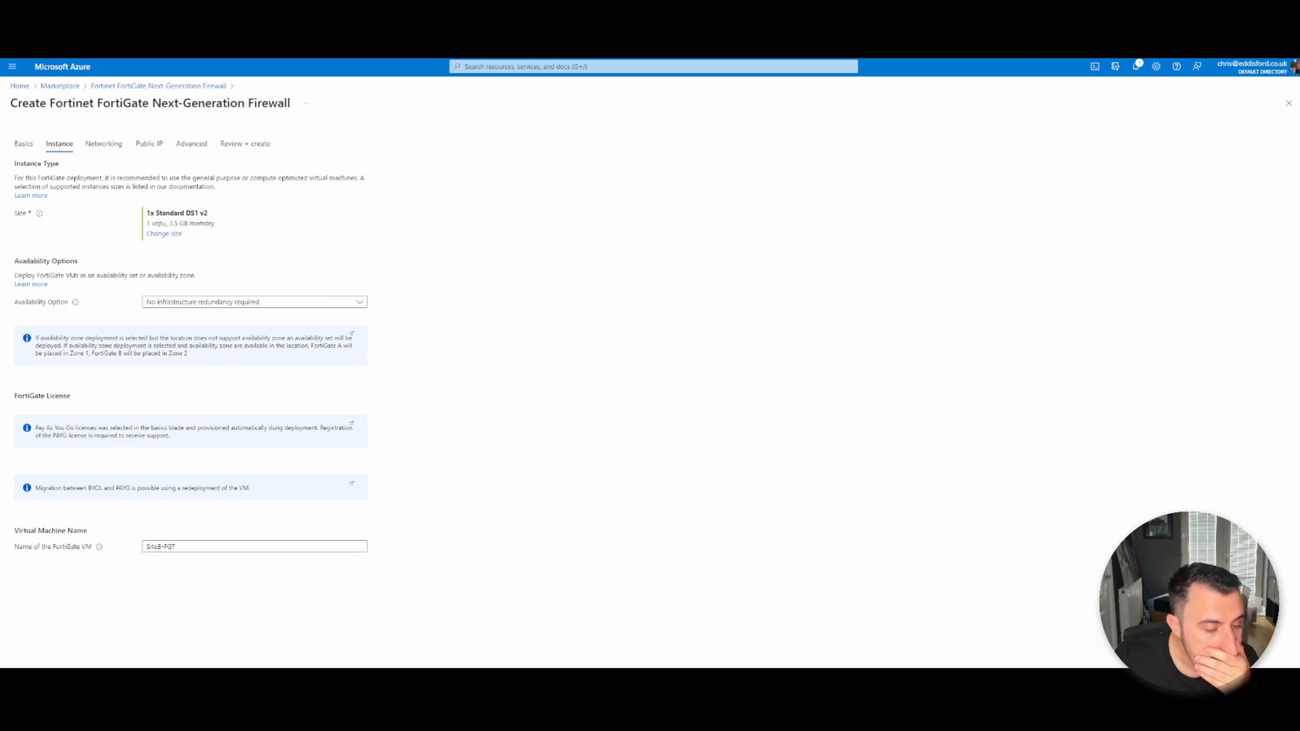
pyautogui.click(104, 144)
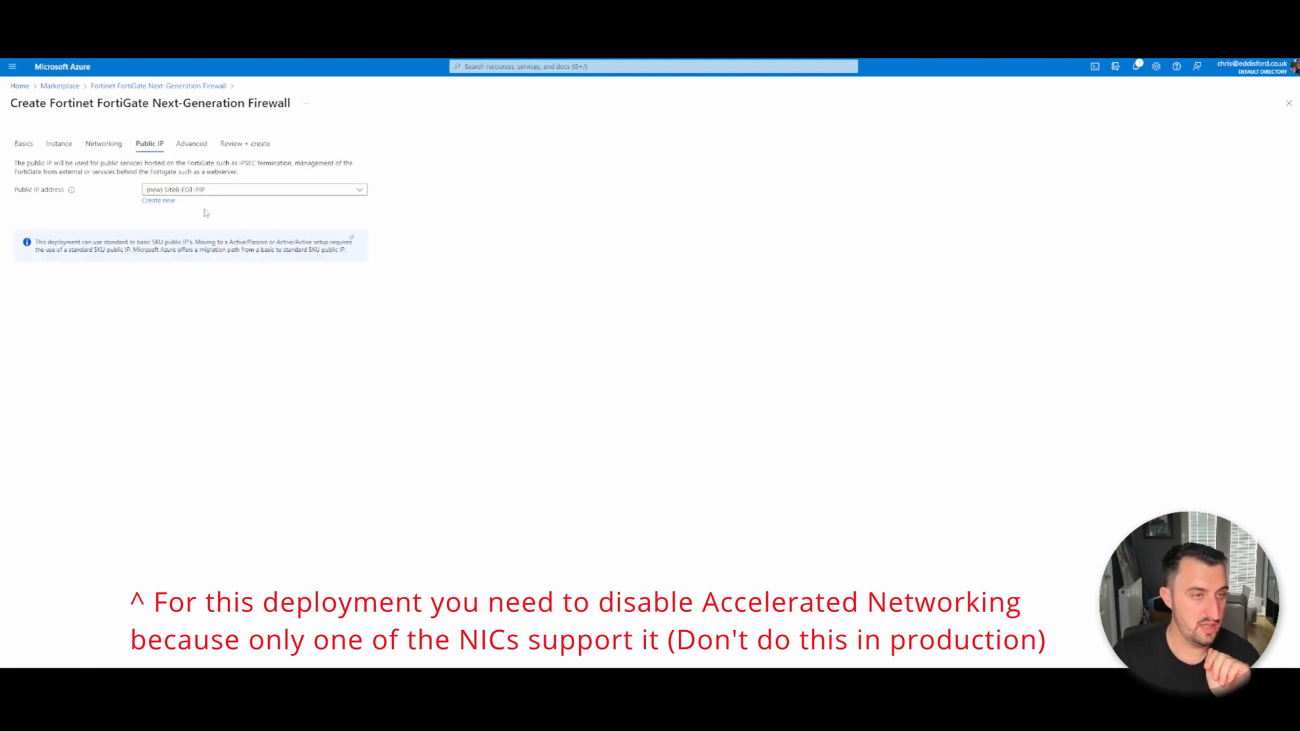
# - Keep the default public IP and advanced settings, then review and create the deployment
pyautogui.click(192, 143)
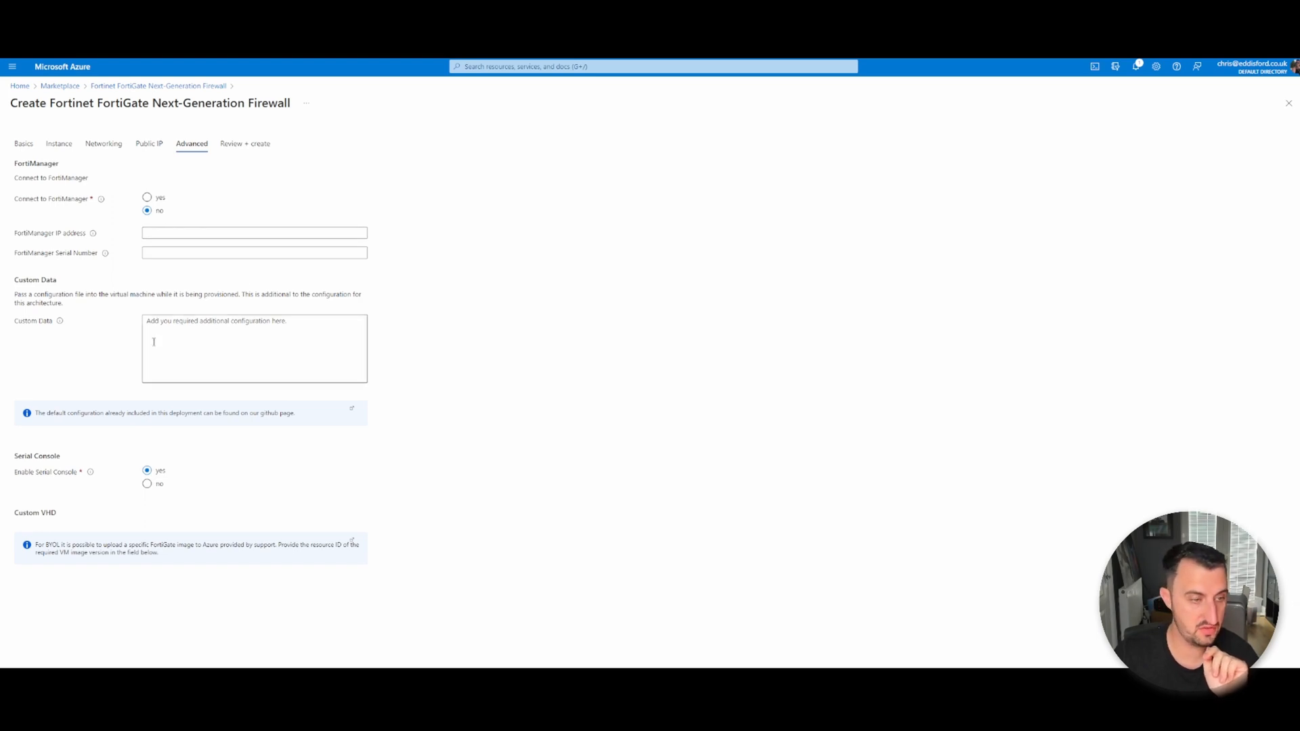
pyautogui.click(246, 144)
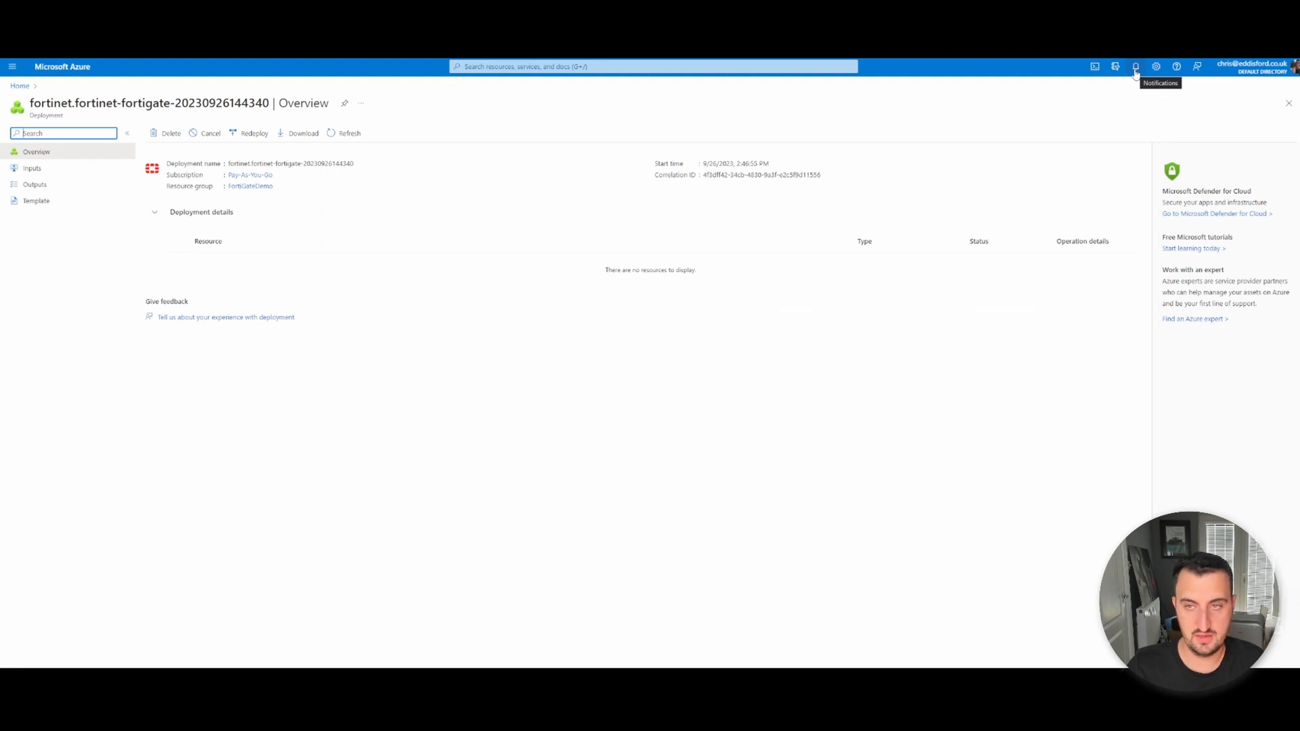
# - Check deployment notifications, view SiteB-FGT-PIP, then open the FortiBytesDemo resource group
pyautogui.click(1136, 67)
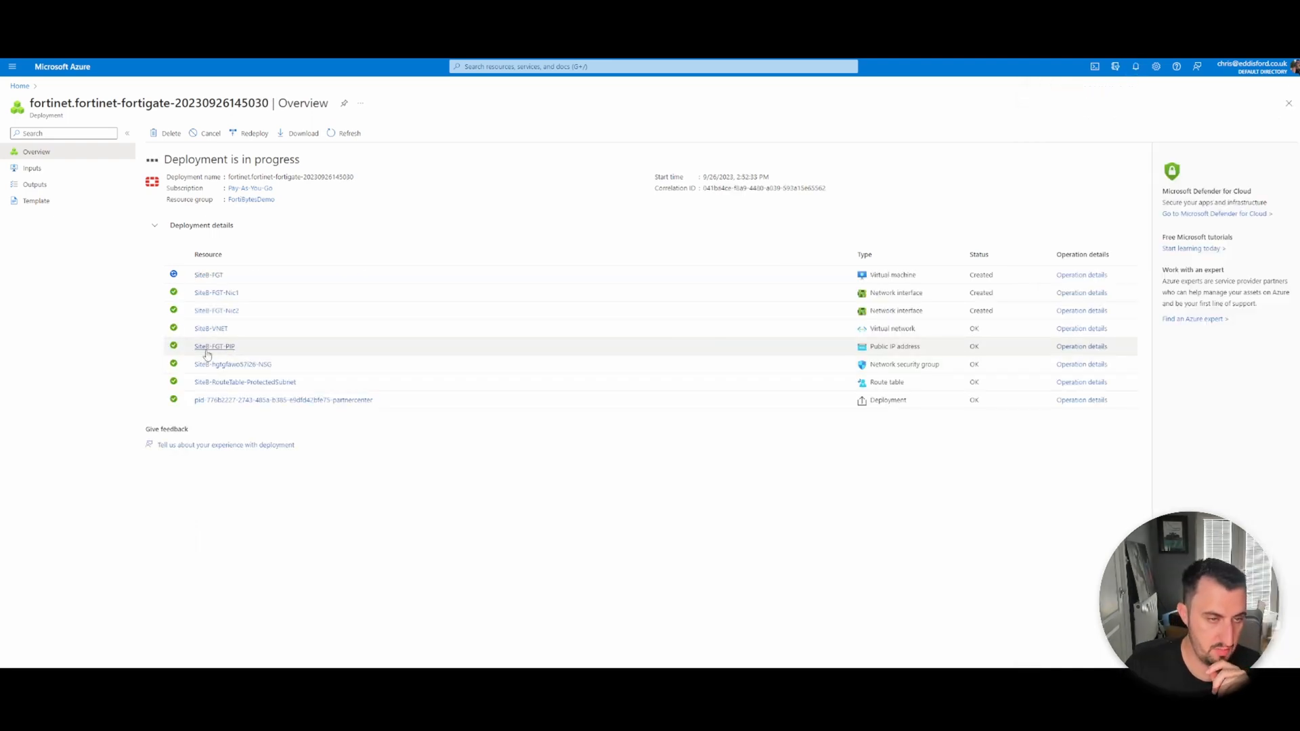
pyautogui.click(214, 346)
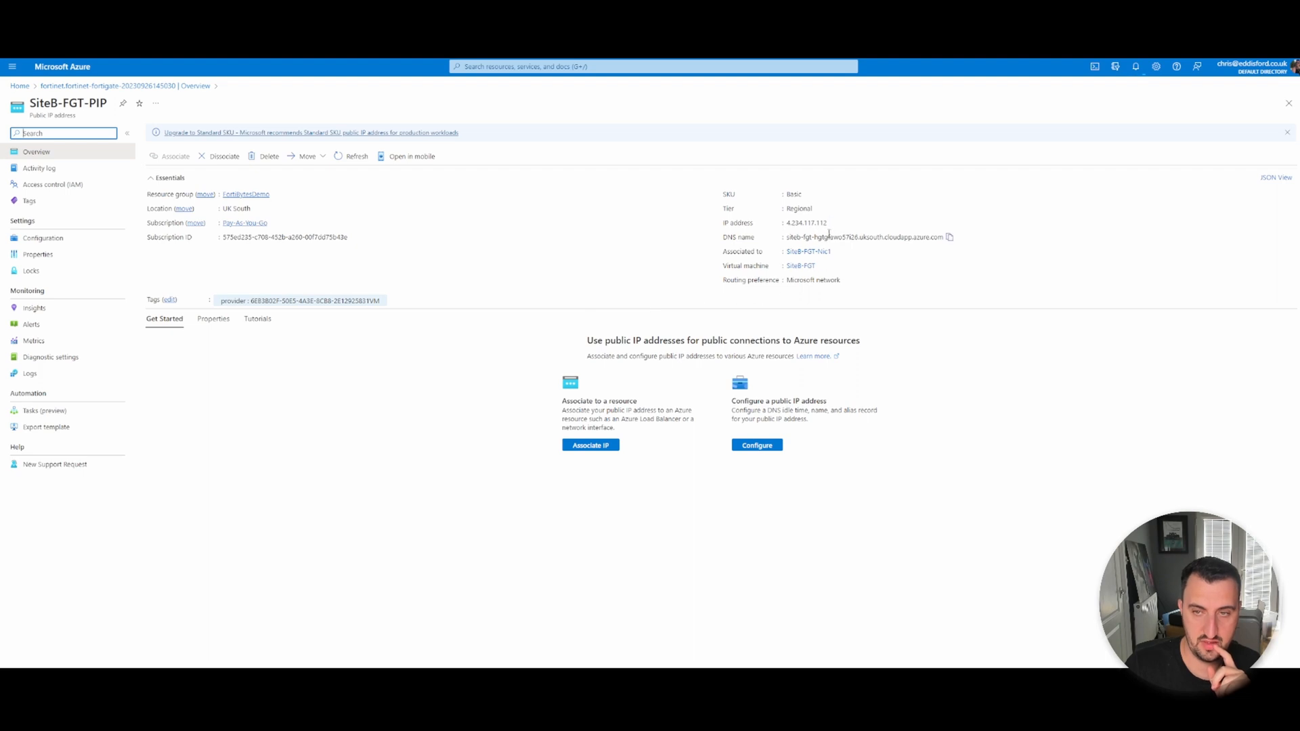
pyautogui.click(834, 222)
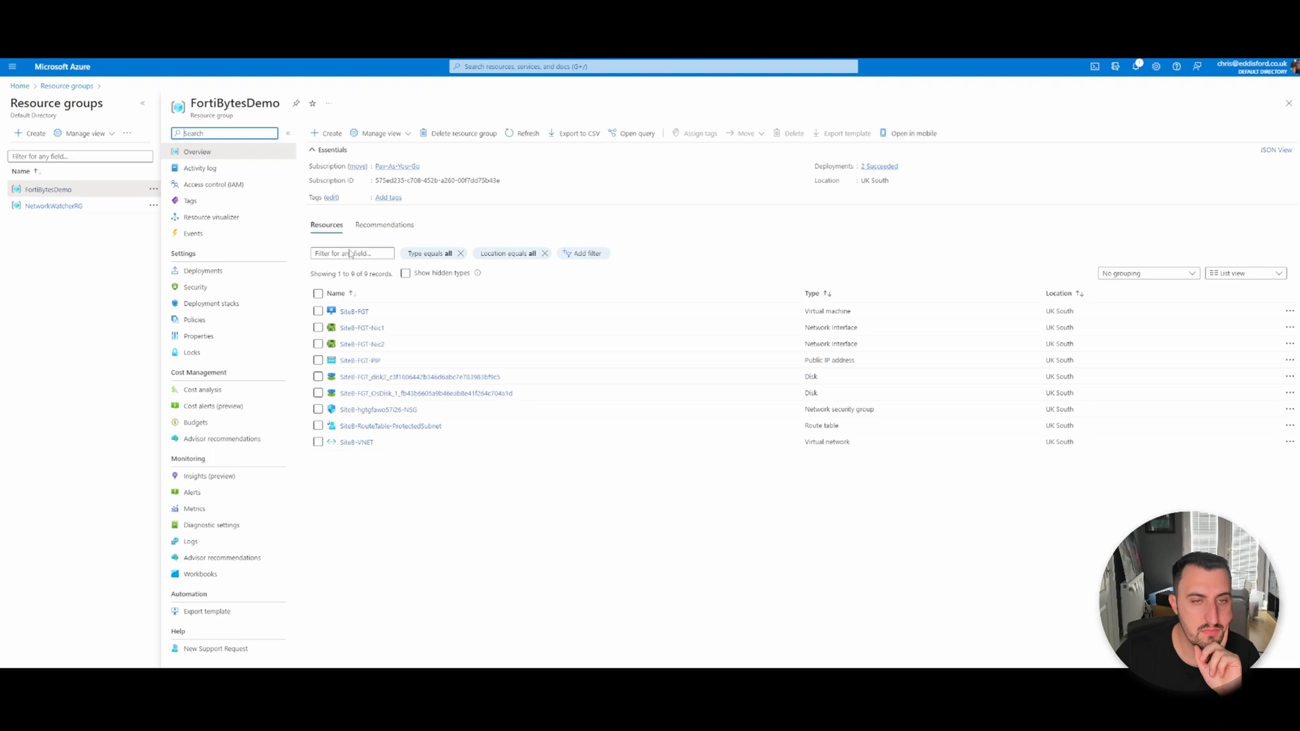
# - Copy the public IP address from the SiteB-FGT virtual machine overview
pyautogui.click(354, 311)
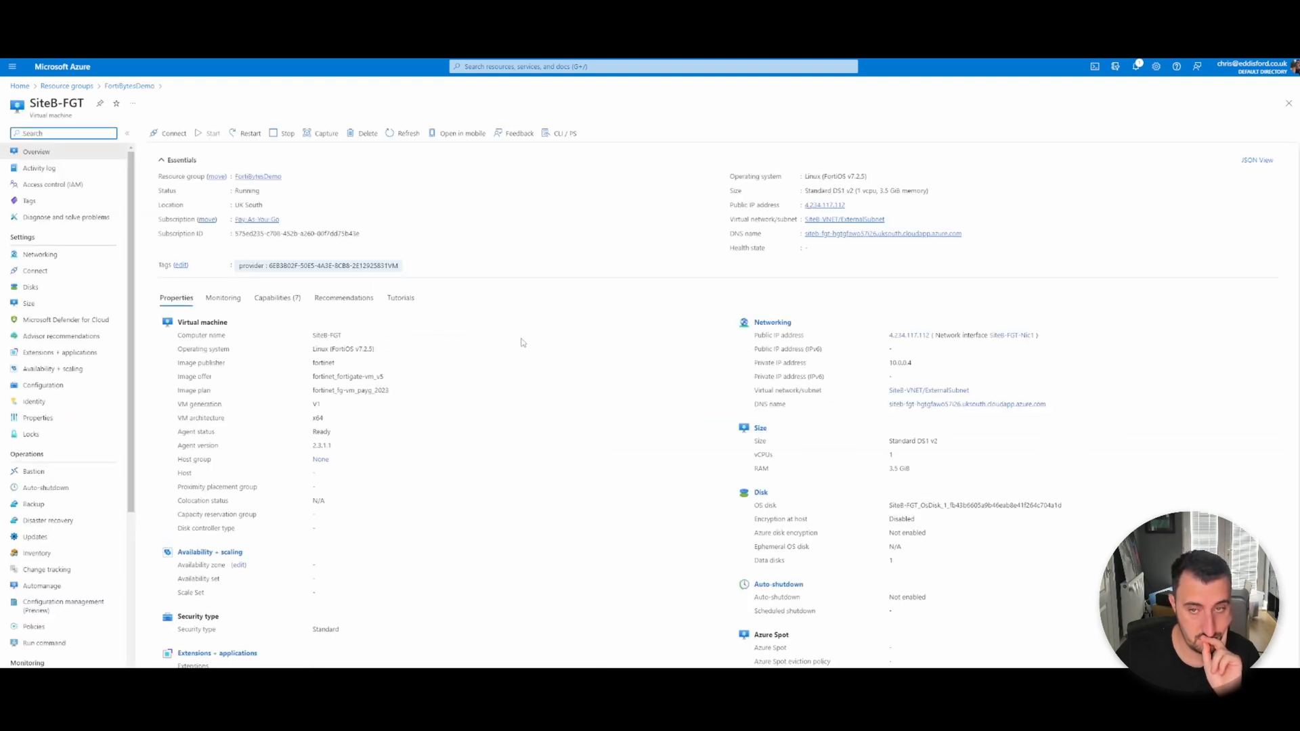
pyautogui.click(824, 205)
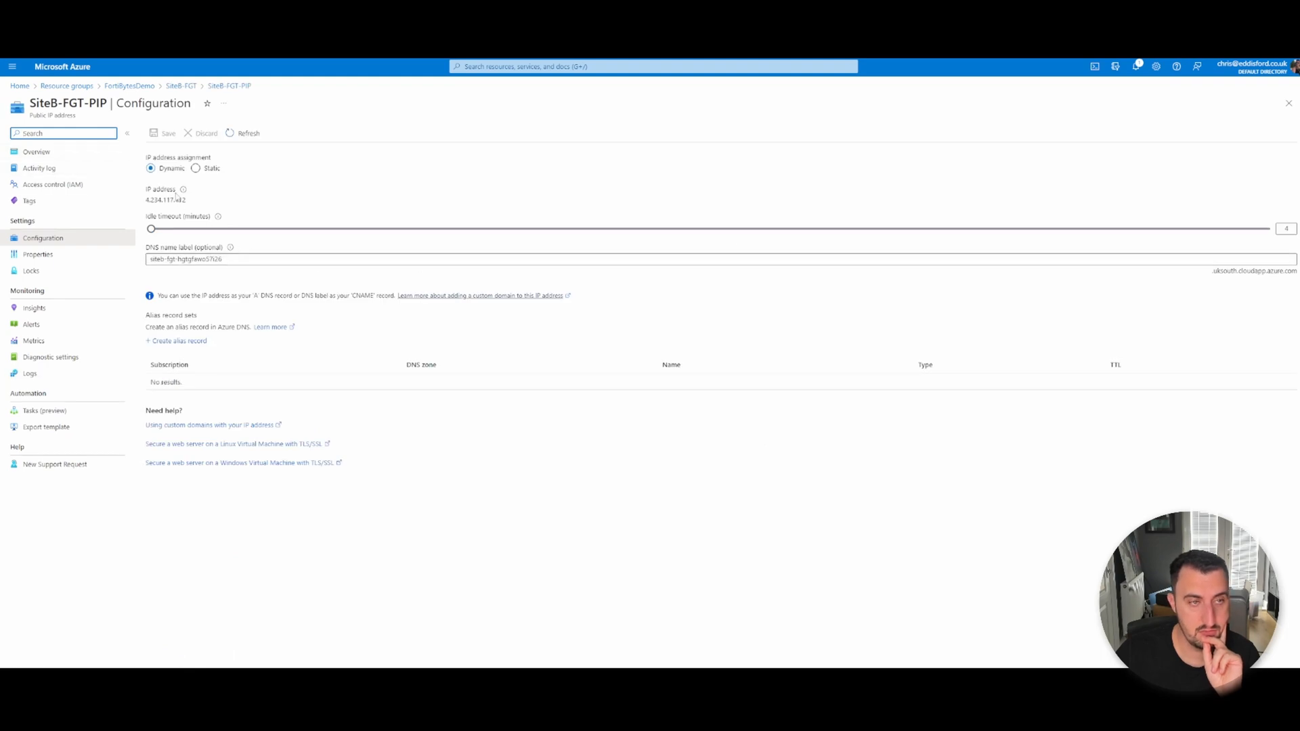
pyautogui.doubleClick(165, 200)
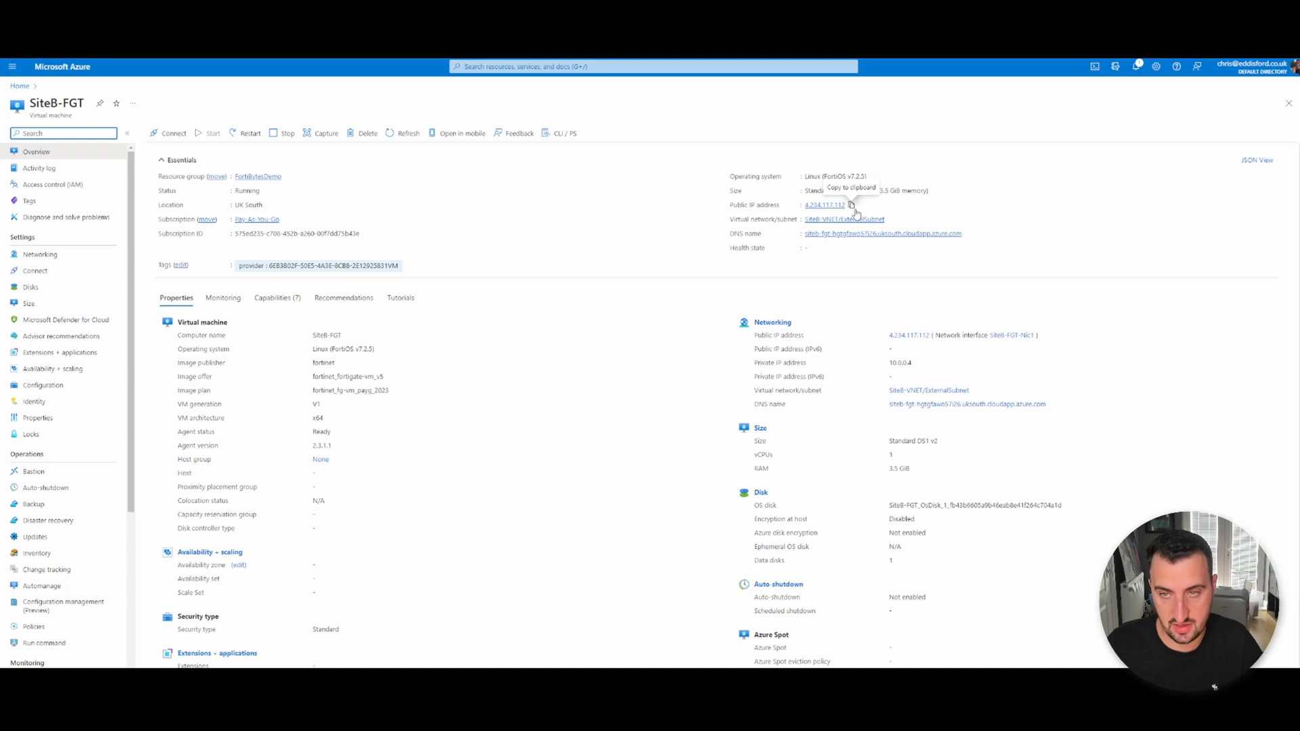
pyautogui.click(823, 205)
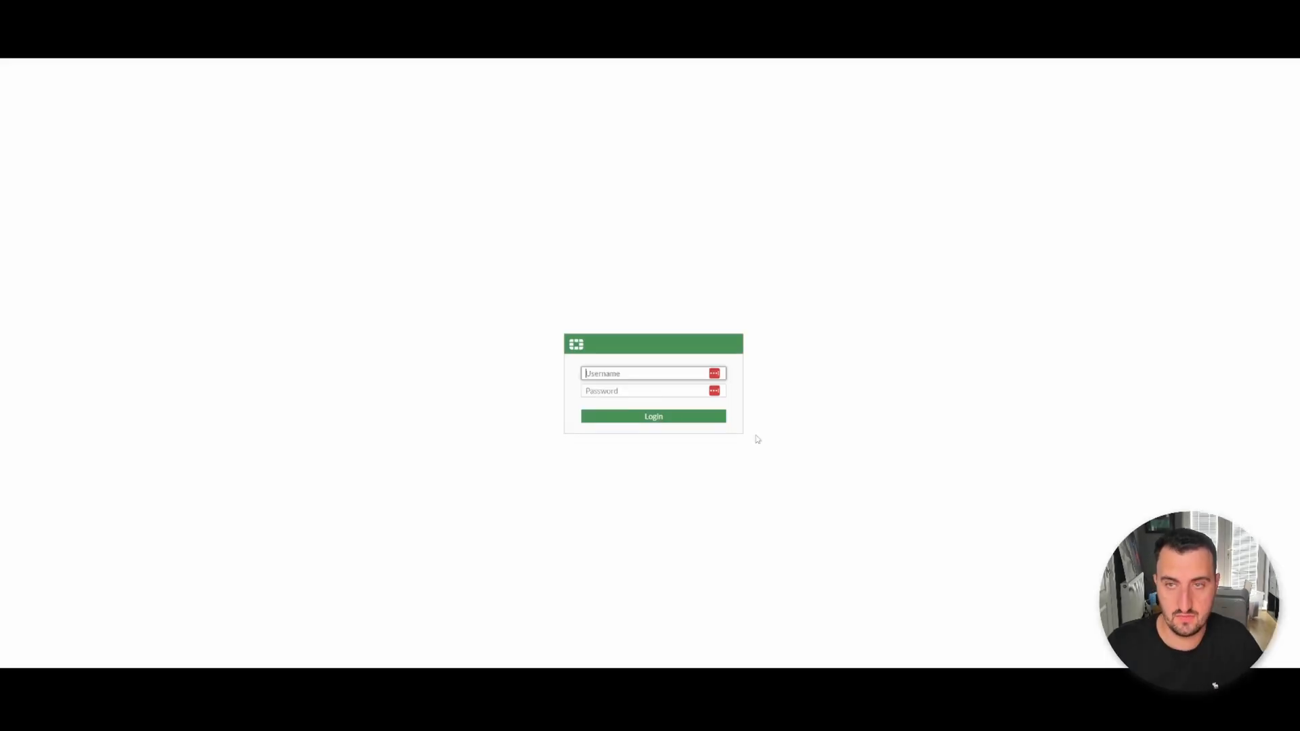
# - Log in as admin, defer FortiGate Setup with Later, and dismiss the release popup
pyautogui.write('FortiBytes')
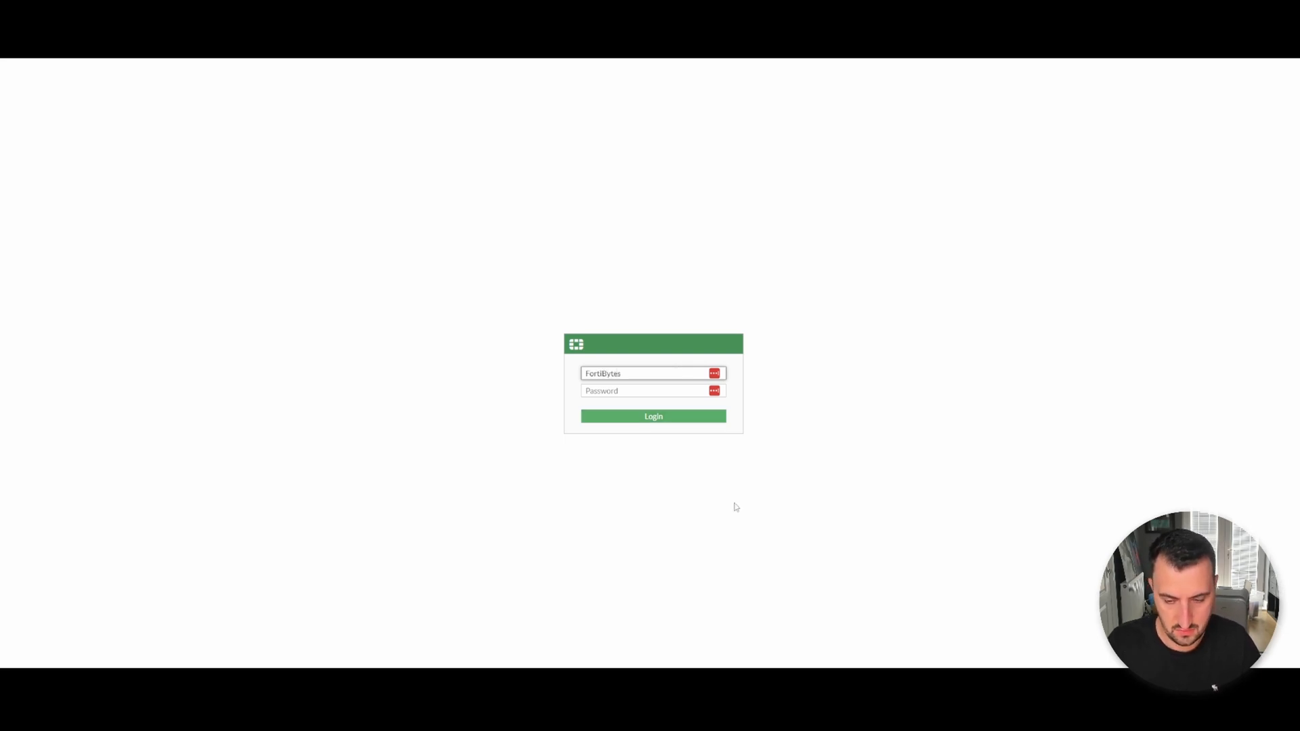
pyautogui.click(652, 417)
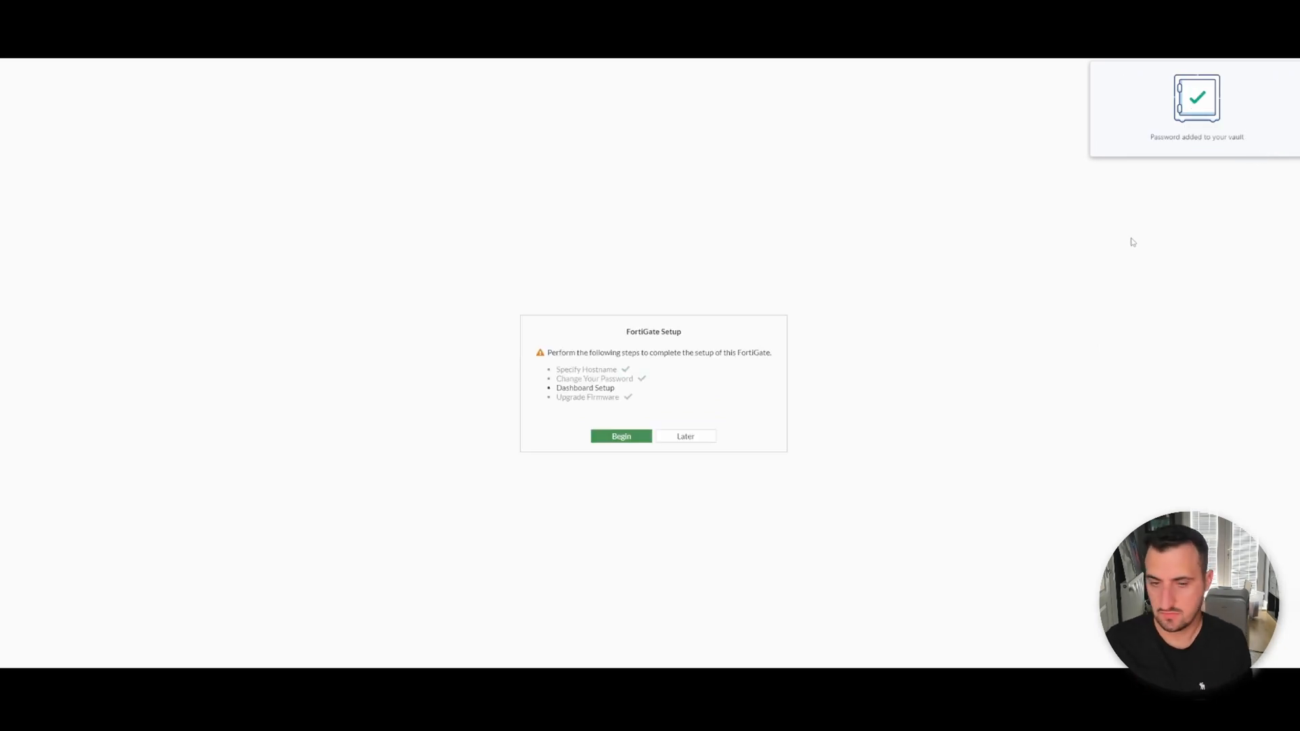
pyautogui.click(620, 436)
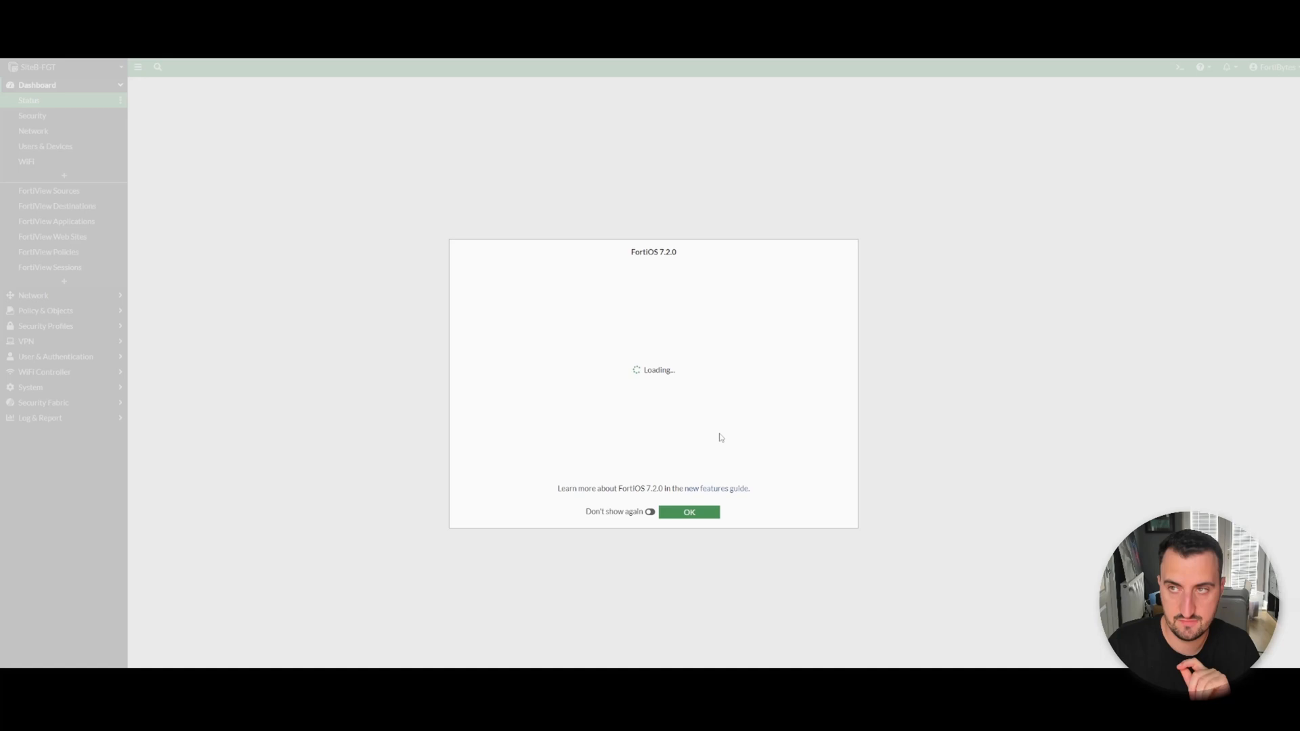
pyautogui.click(690, 512)
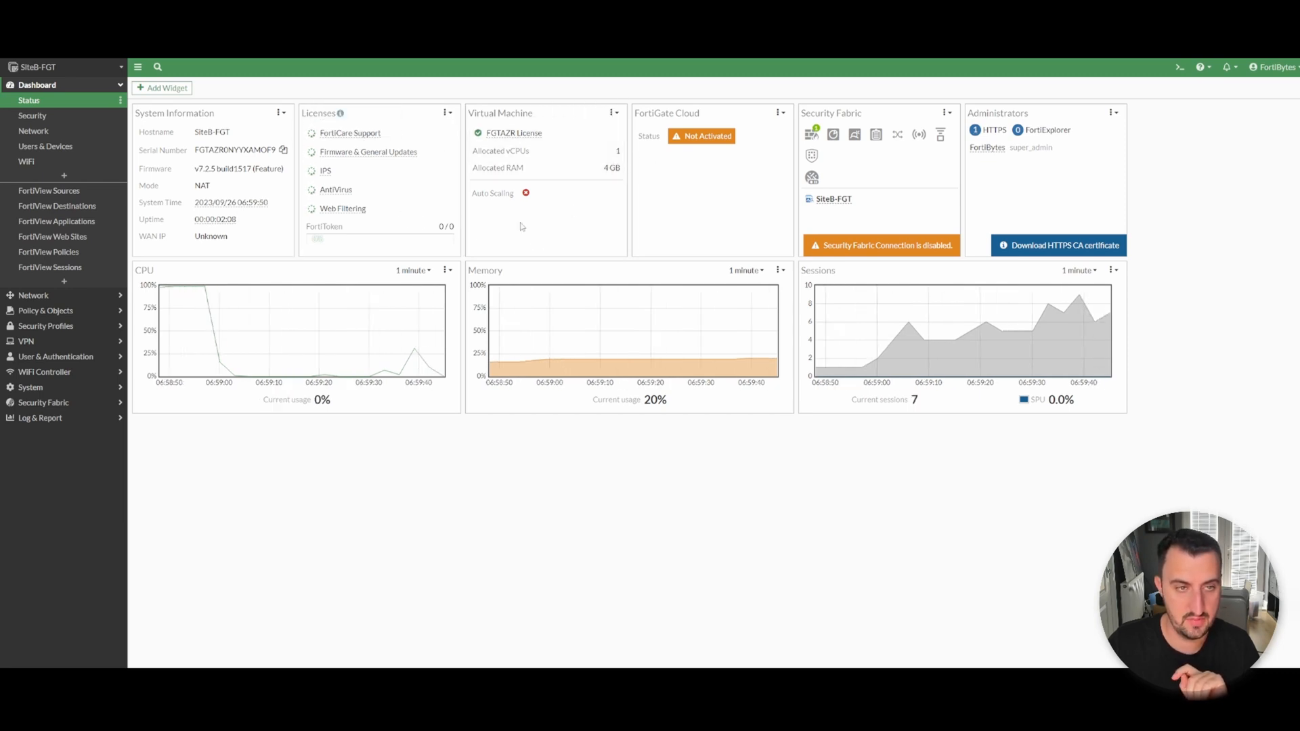
# - Open the CLI Console on SiteB-FGT and type 'execute ping 8.8.8.8'
pyautogui.click(1179, 68)
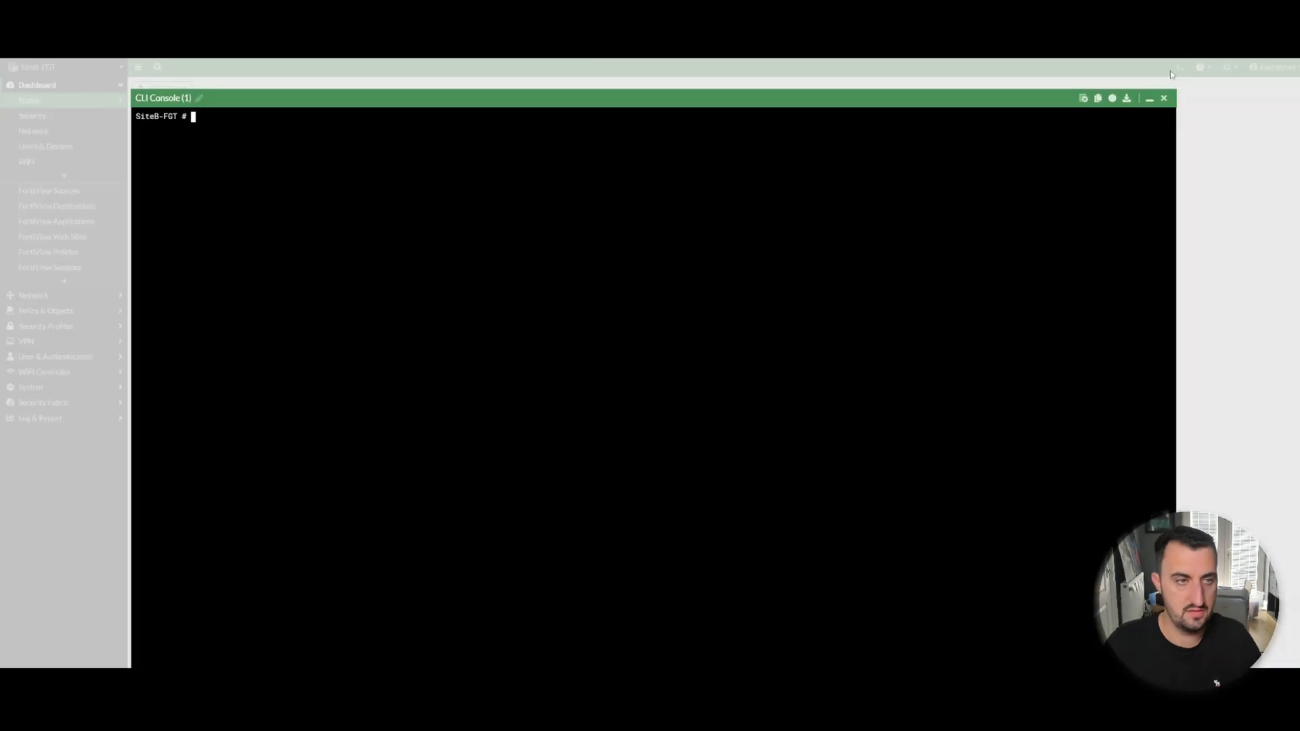
pyautogui.write('execute ping 8')
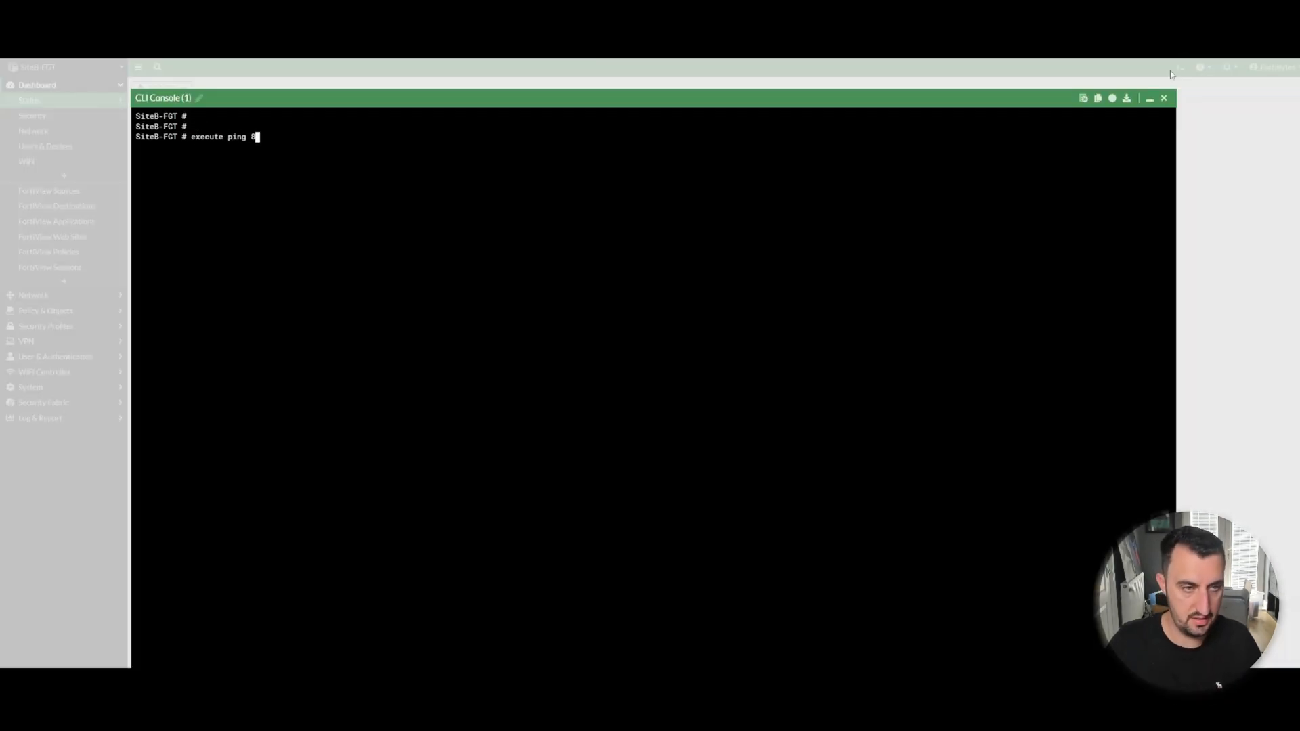